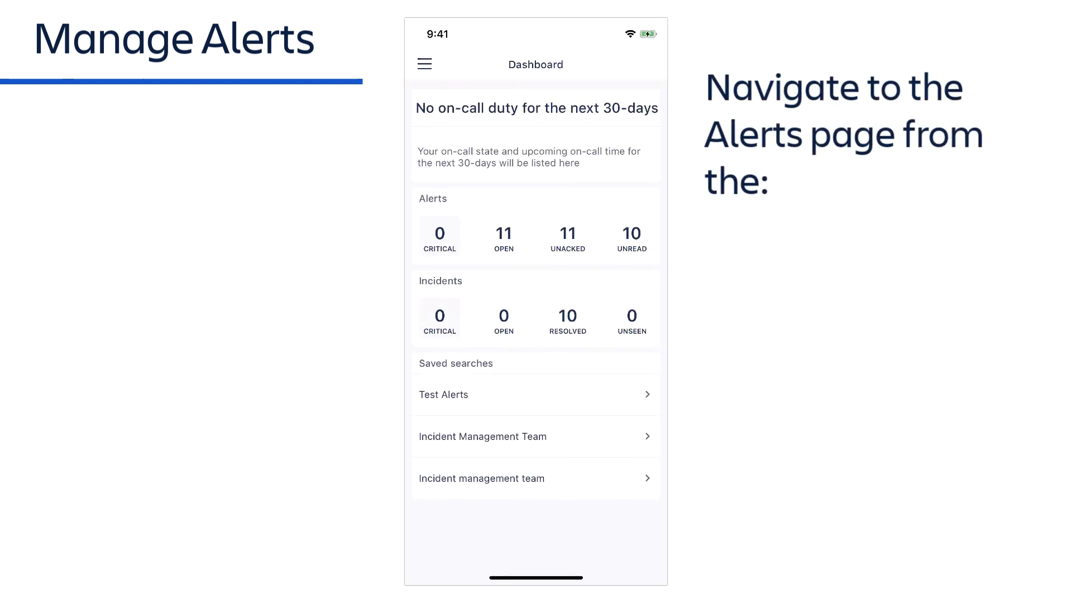
Step: Note the dashboard alert counts and reach the Alerts list via the side menu
click(534, 236)
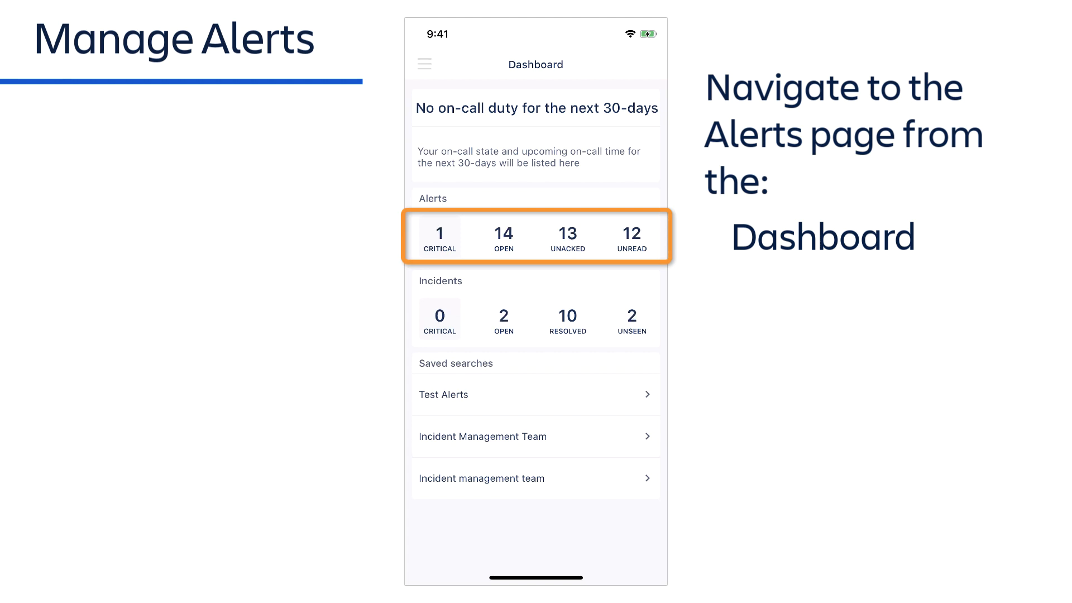
click(424, 63)
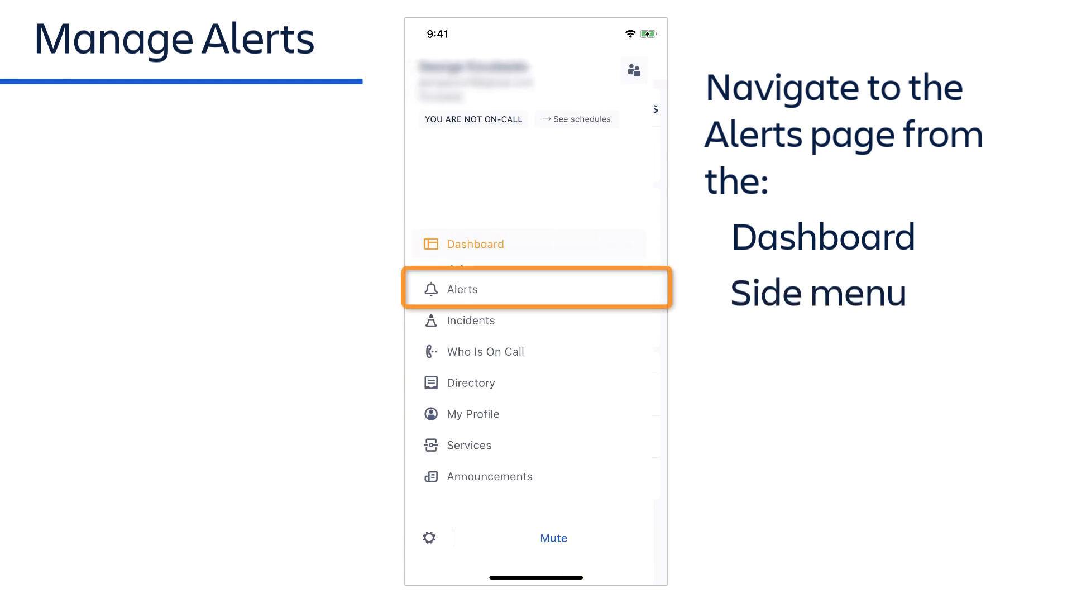
click(461, 288)
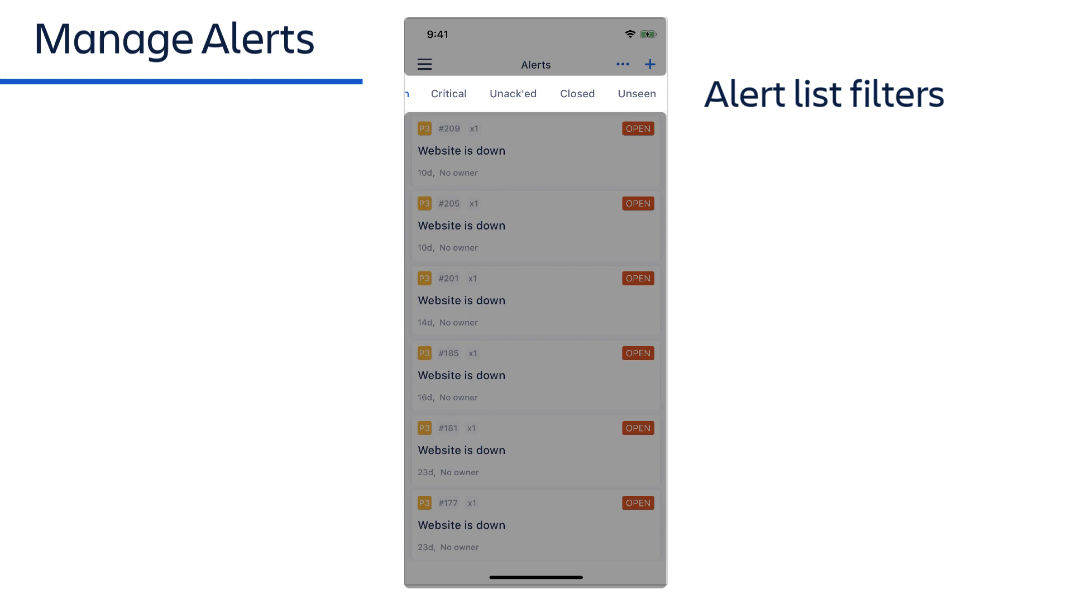
Step: Switch the Alerts list to the Unack'ed filter and scroll through the newest-first alerts
scroll(left, 3)
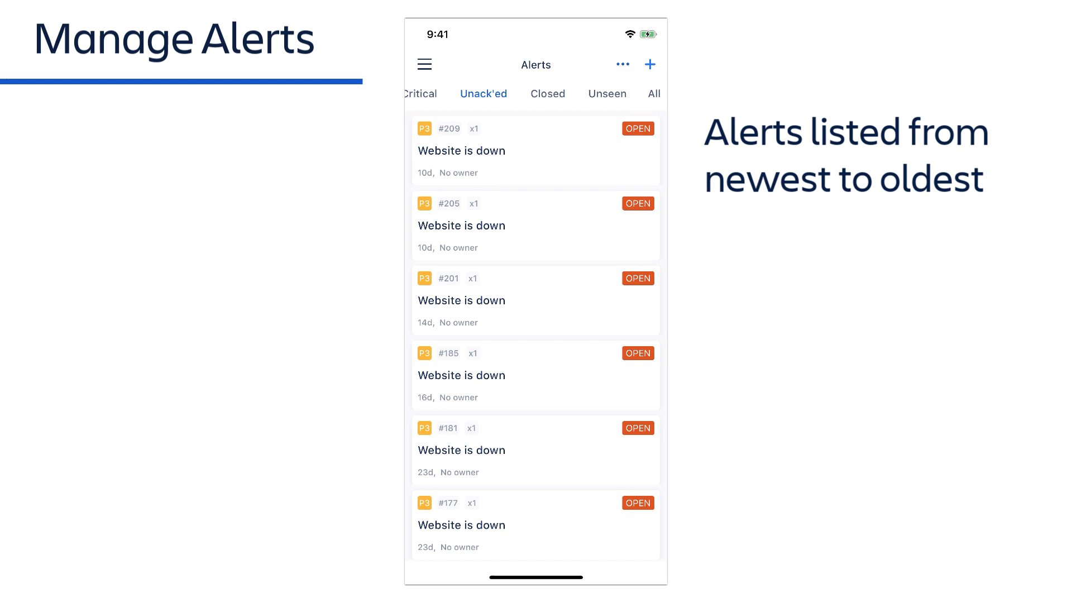
scroll(down, 3)
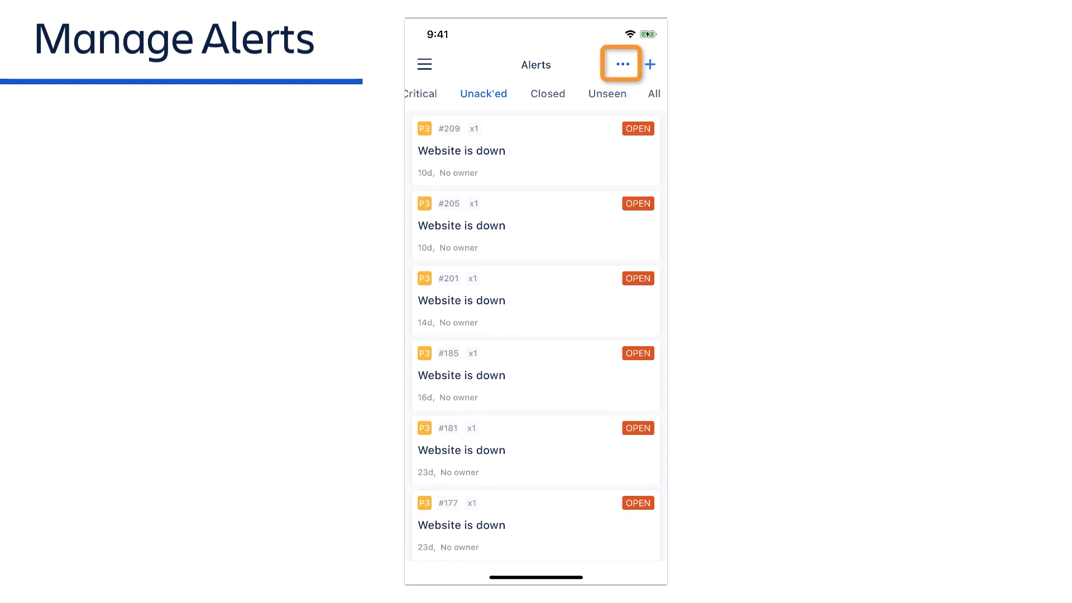
Step: Apply the Incident Management Team saved search from the Alerts header menu
click(621, 65)
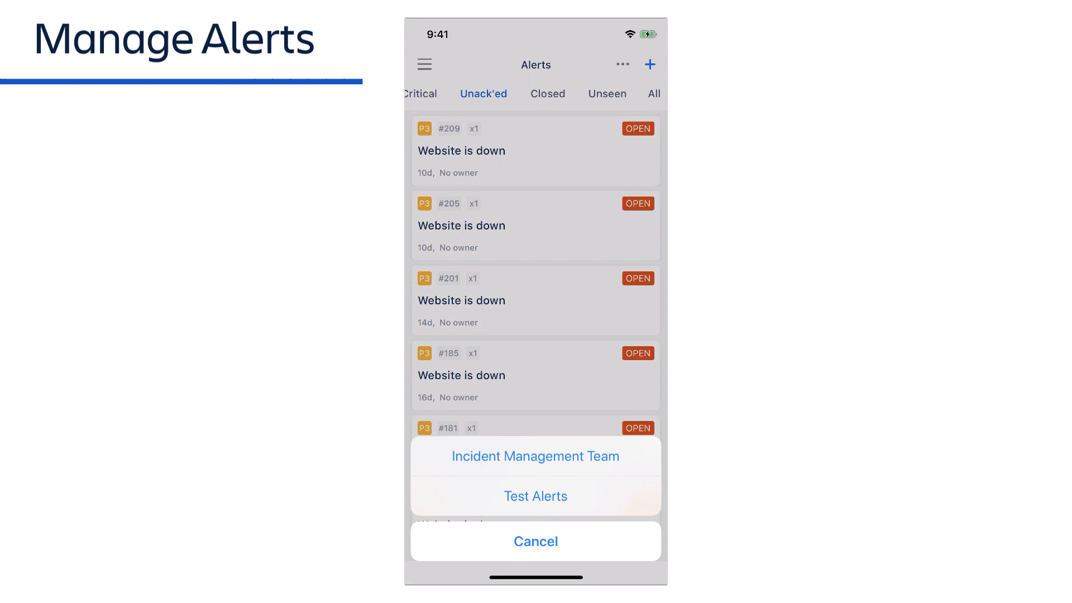
click(535, 456)
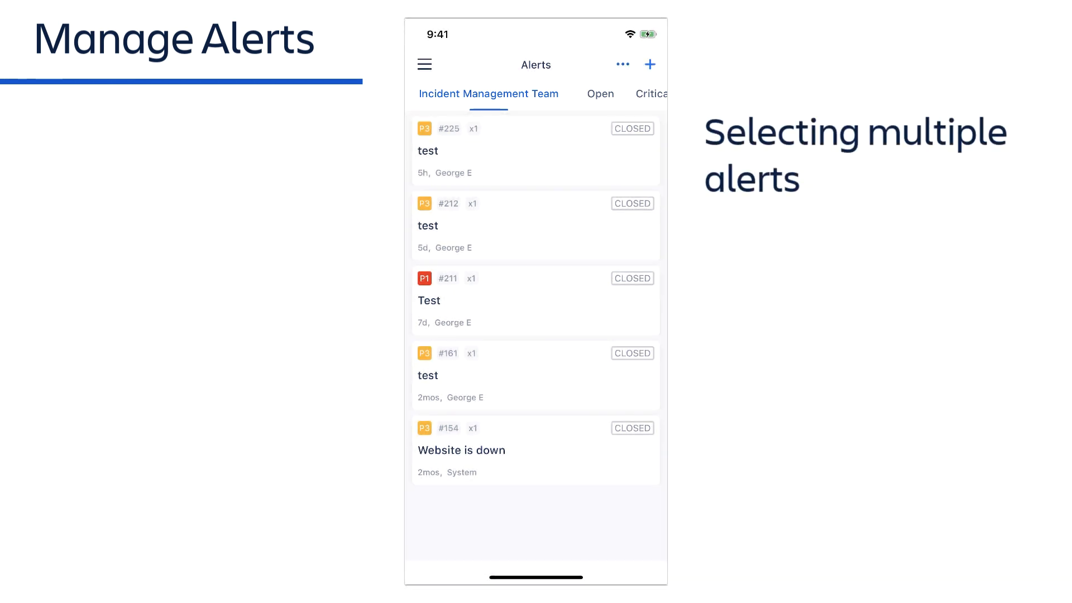
Step: Multi-select closed alerts #225 and #212, toggling #212 and cancelling once, then bring up Actions for both
click(622, 65)
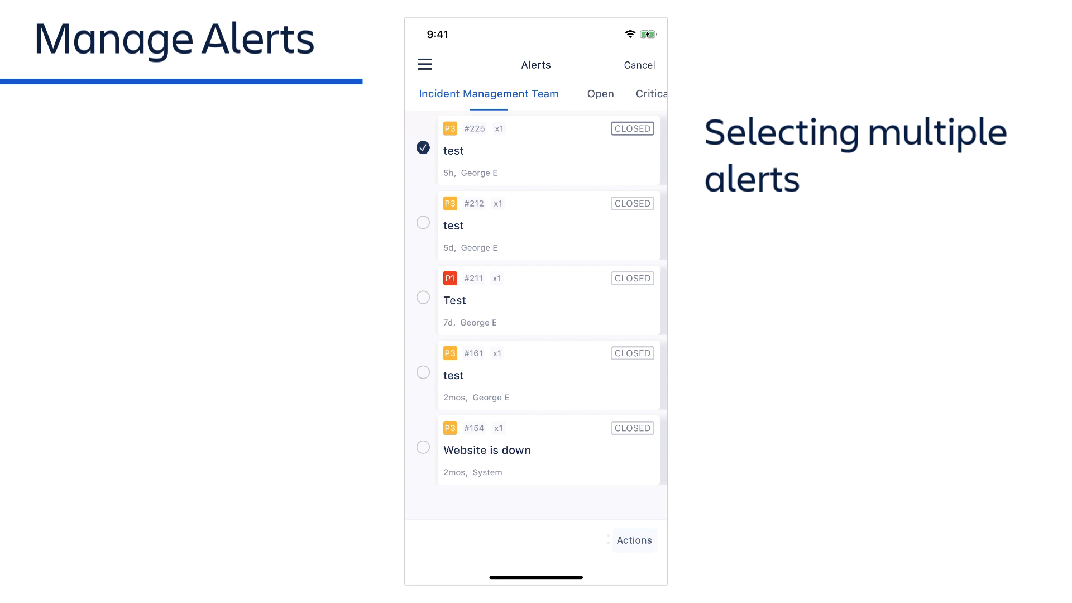
click(422, 222)
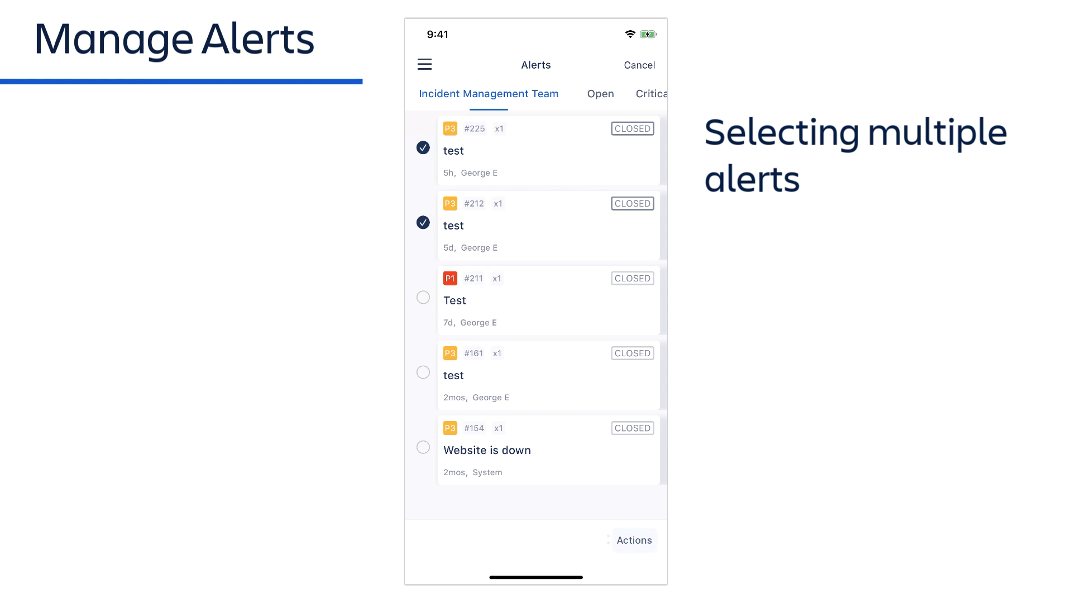
click(422, 222)
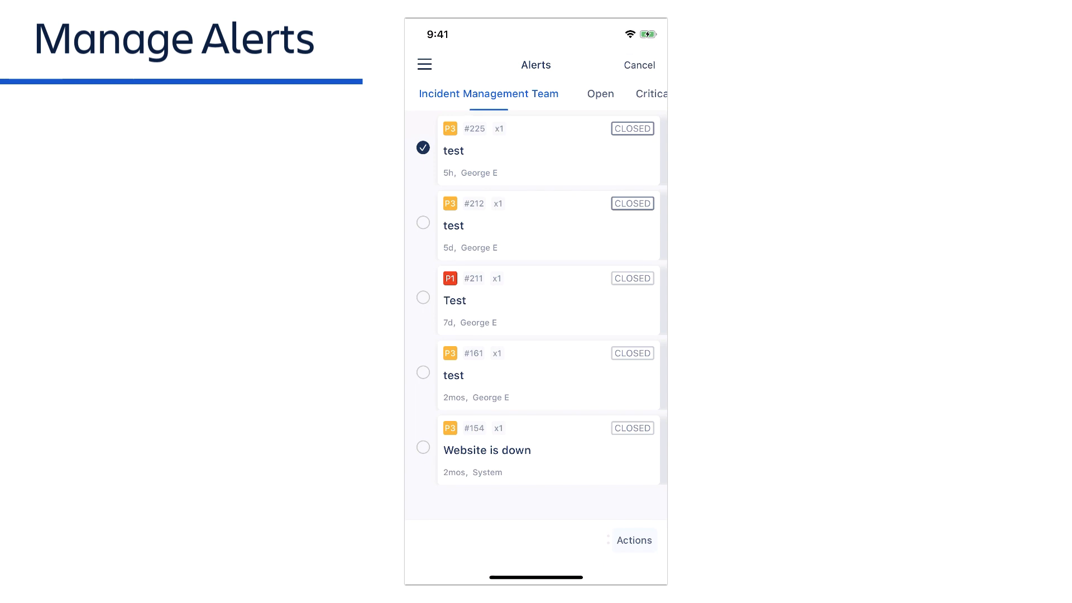
click(638, 65)
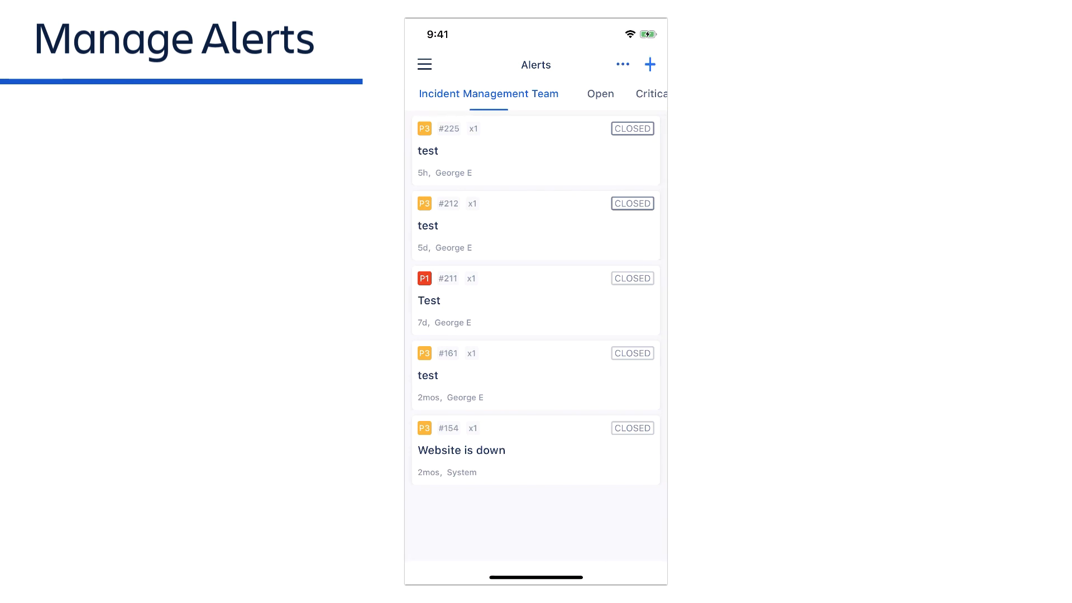
click(622, 65)
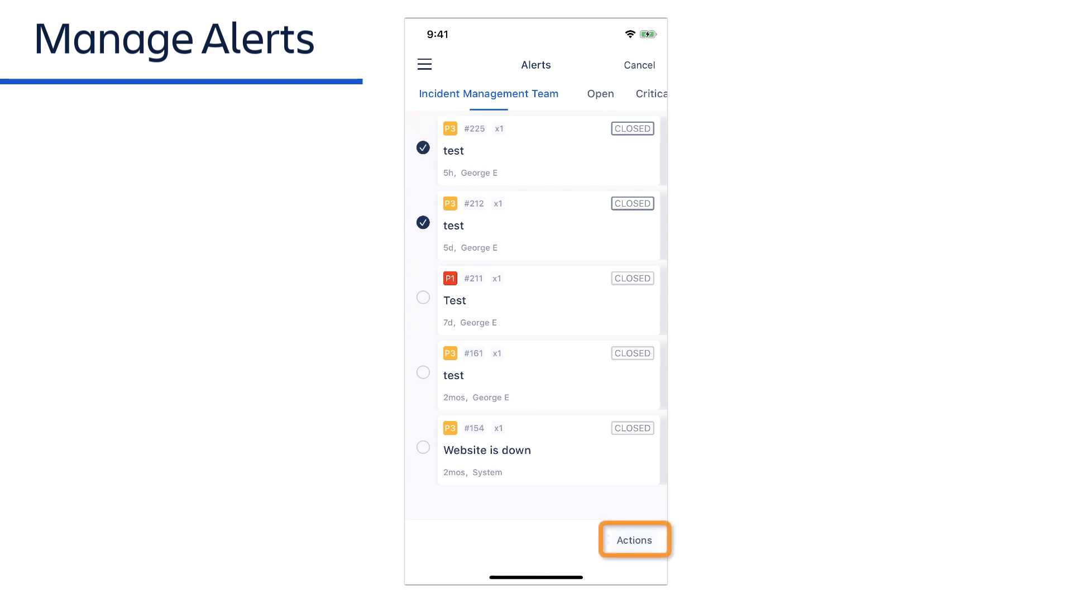
click(633, 540)
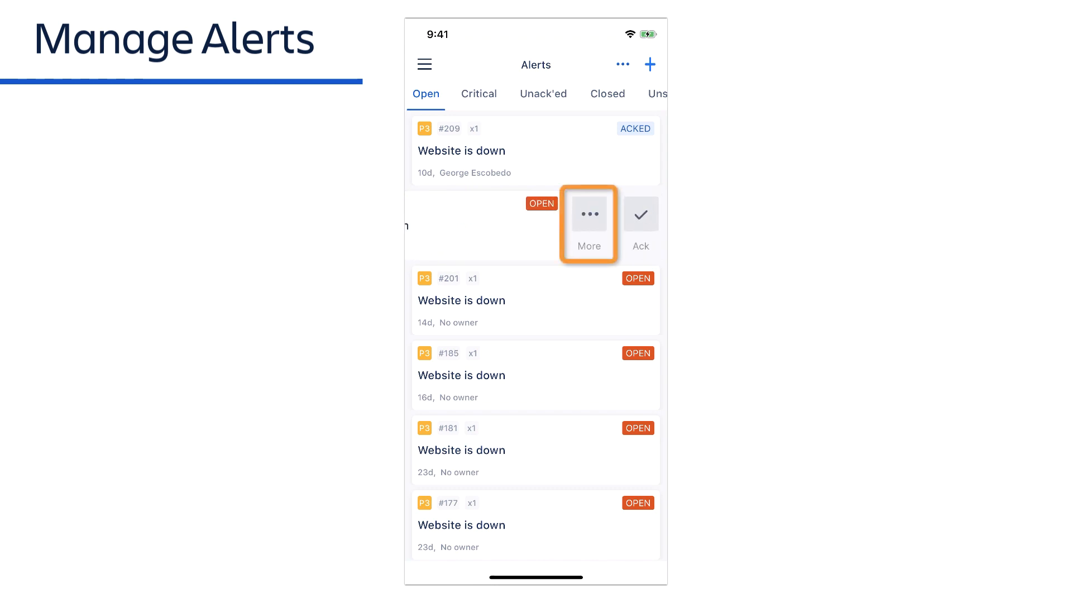
Step: Reveal alert #205's More action sheet and dismiss it with Cancel
click(588, 223)
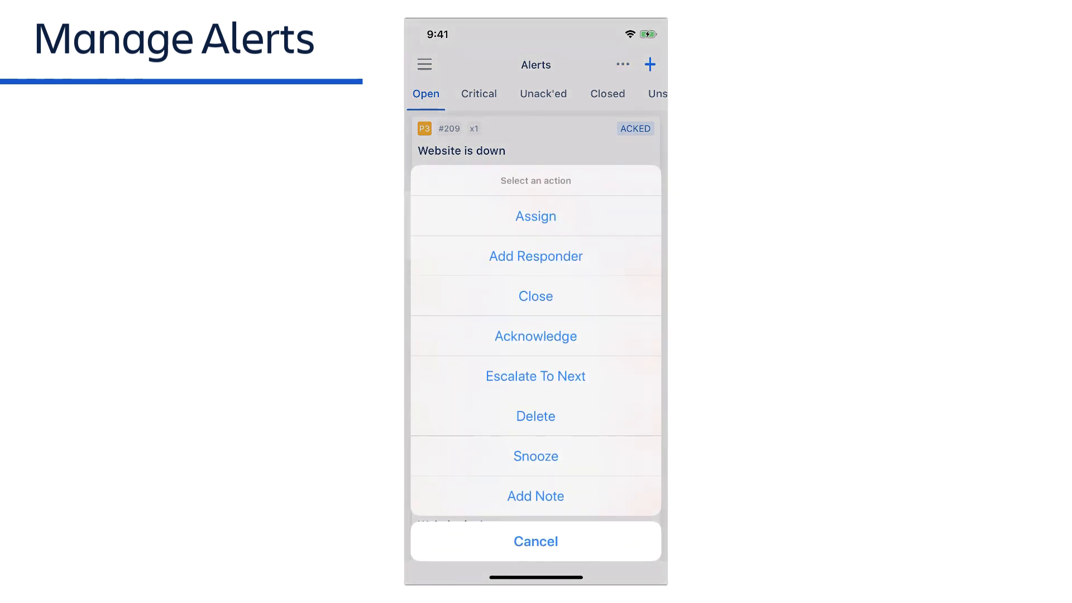
click(535, 540)
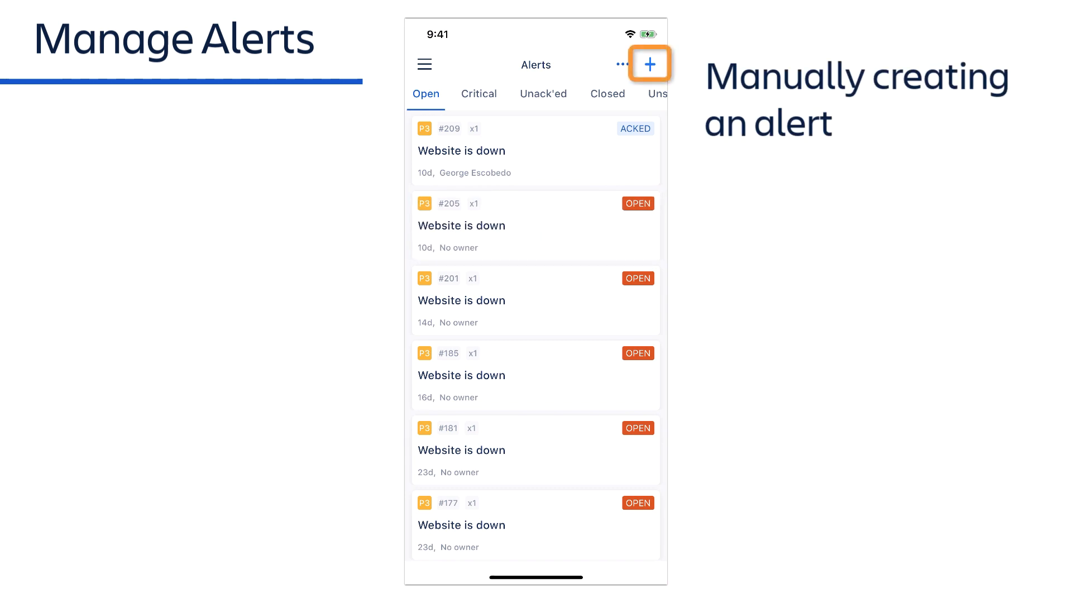
Step: Create a P1 alert with message 'Alert!', description 'There is an alert' and tag Alert
click(649, 64)
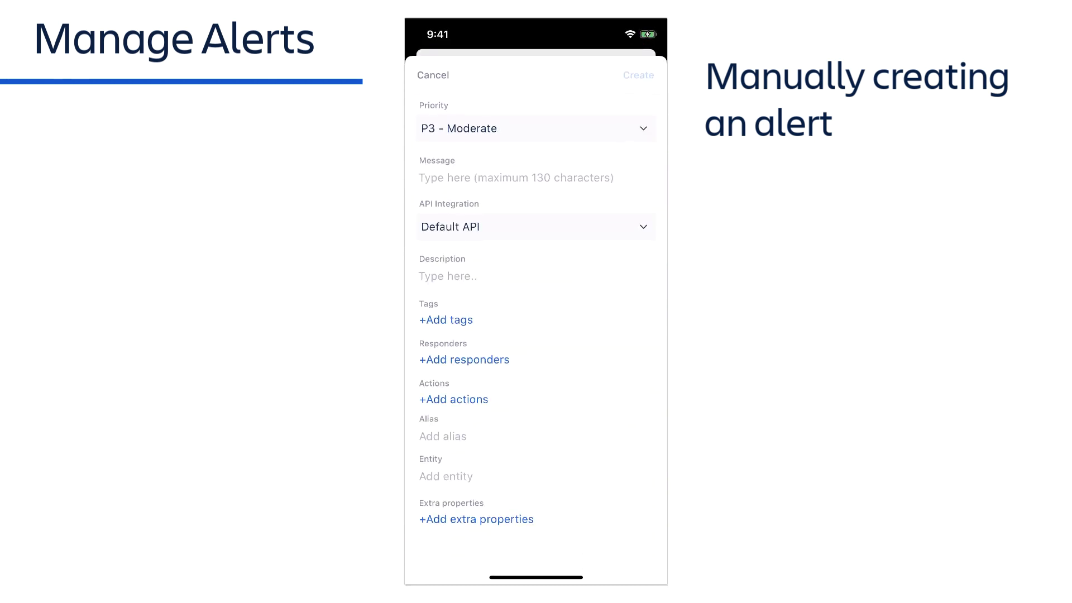
text(Alert!)
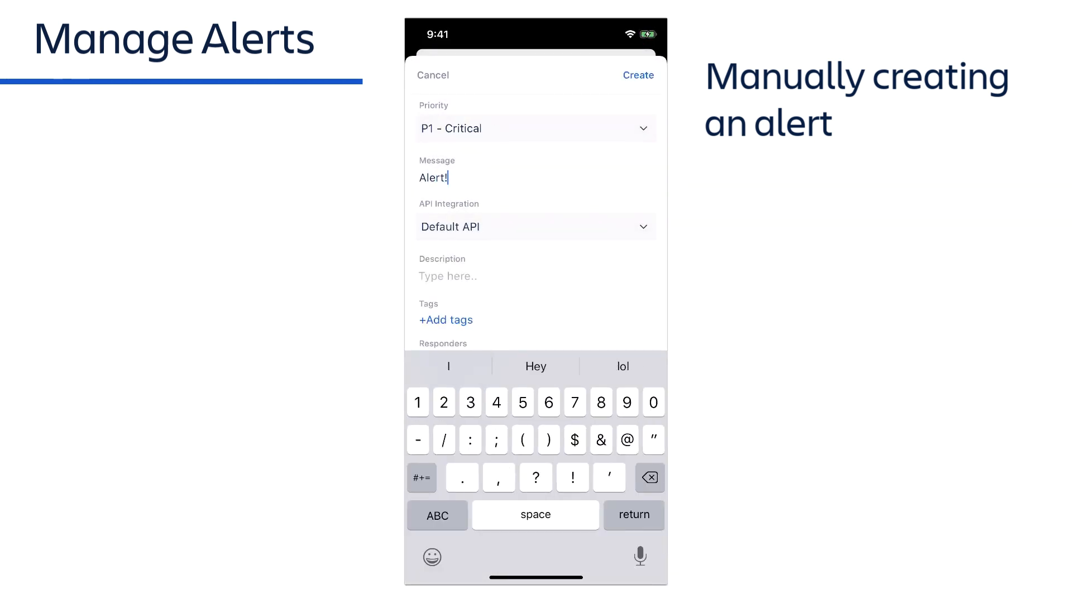
text(There is an alert)
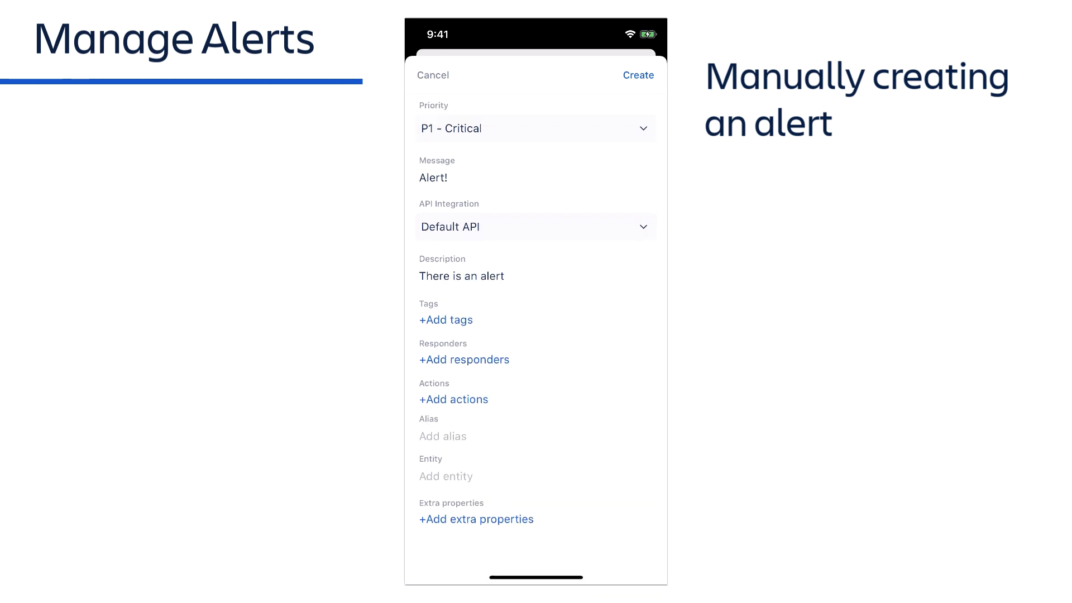
click(463, 359)
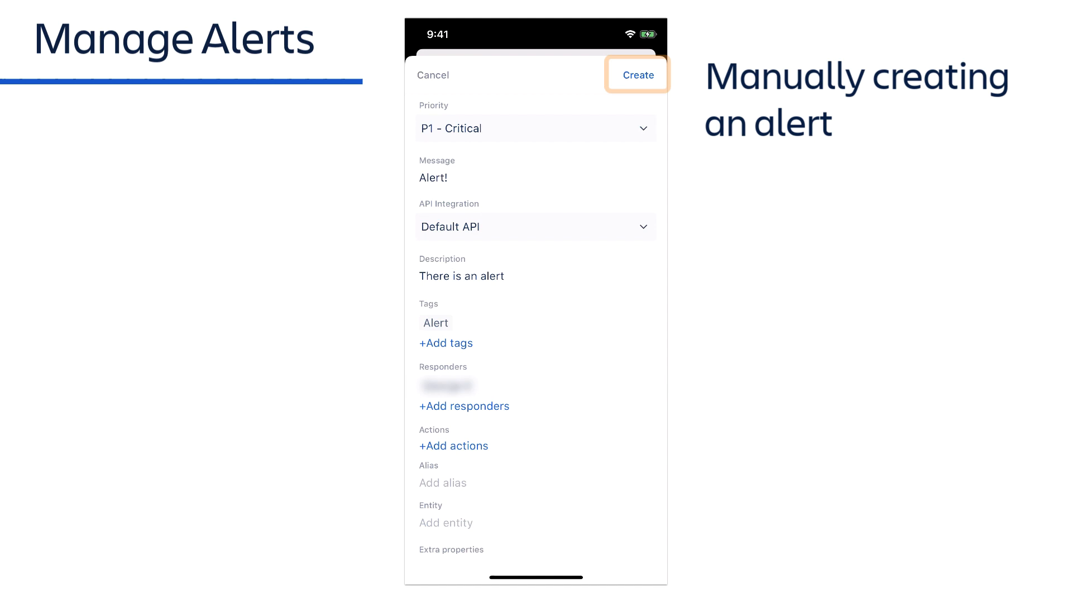
click(637, 75)
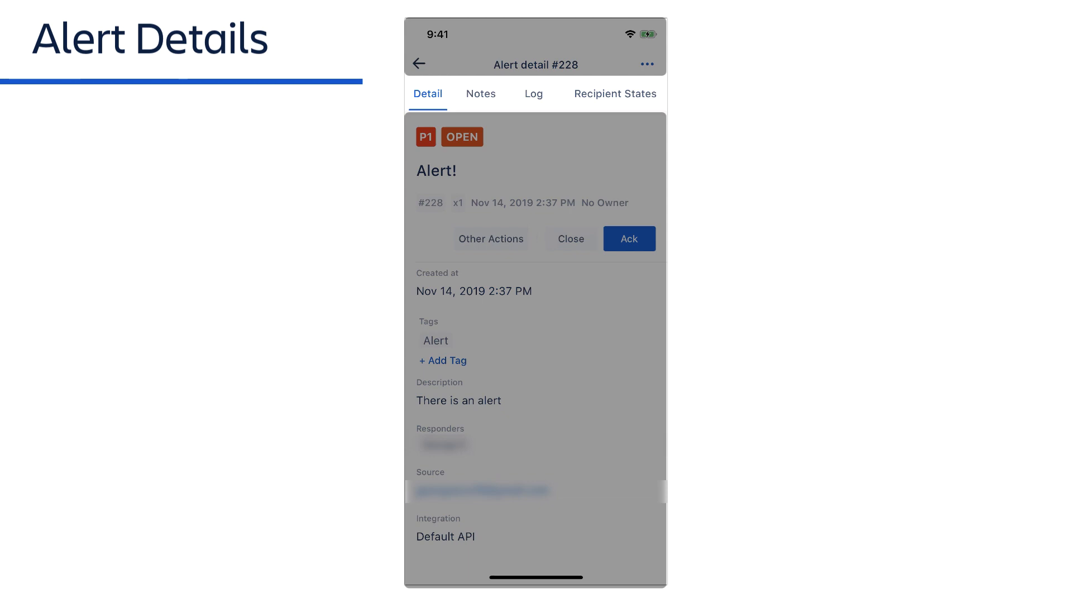
Step: Visit alert #228's Notes, Log and Recipient States views, returning to Detail
click(480, 94)
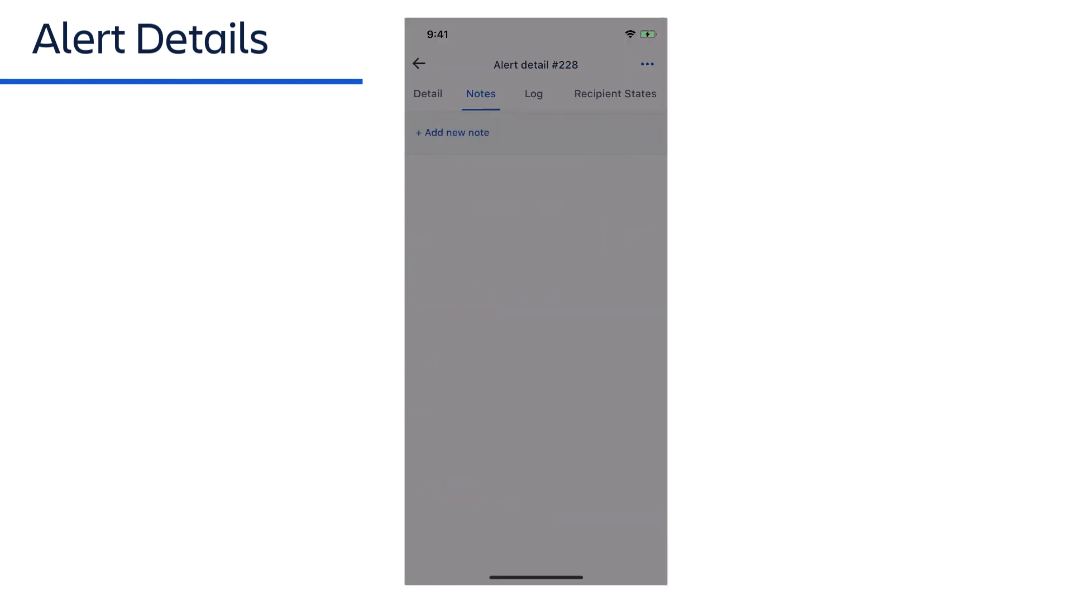
click(532, 94)
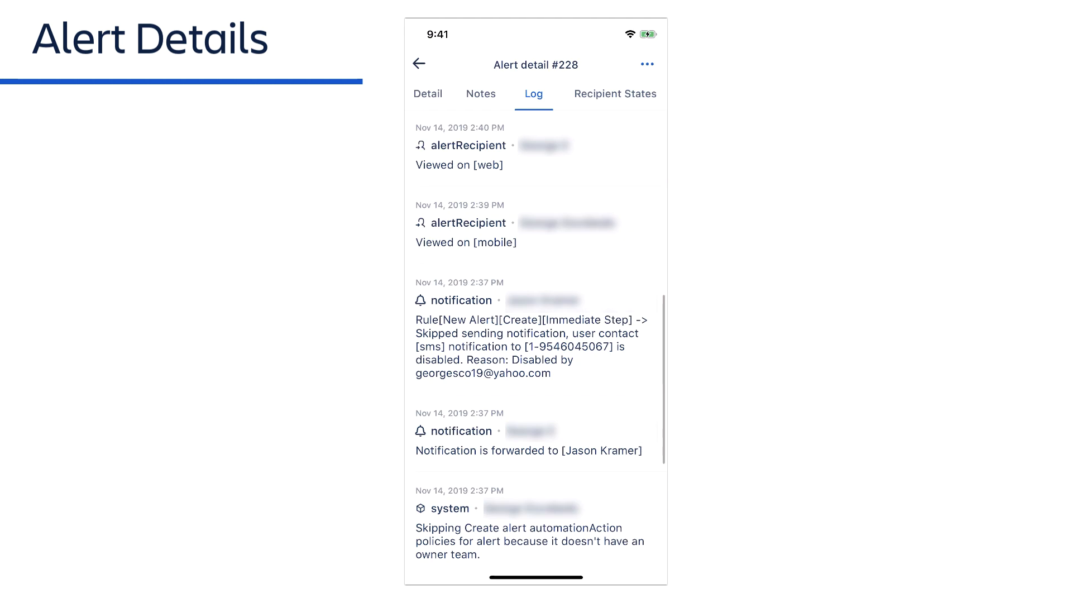
click(614, 94)
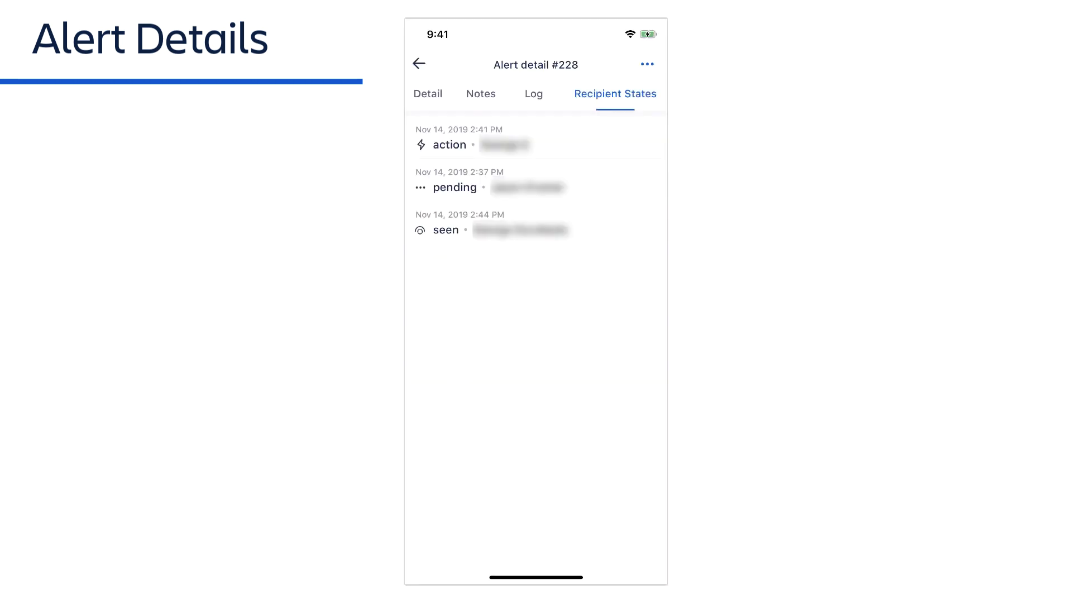
click(428, 94)
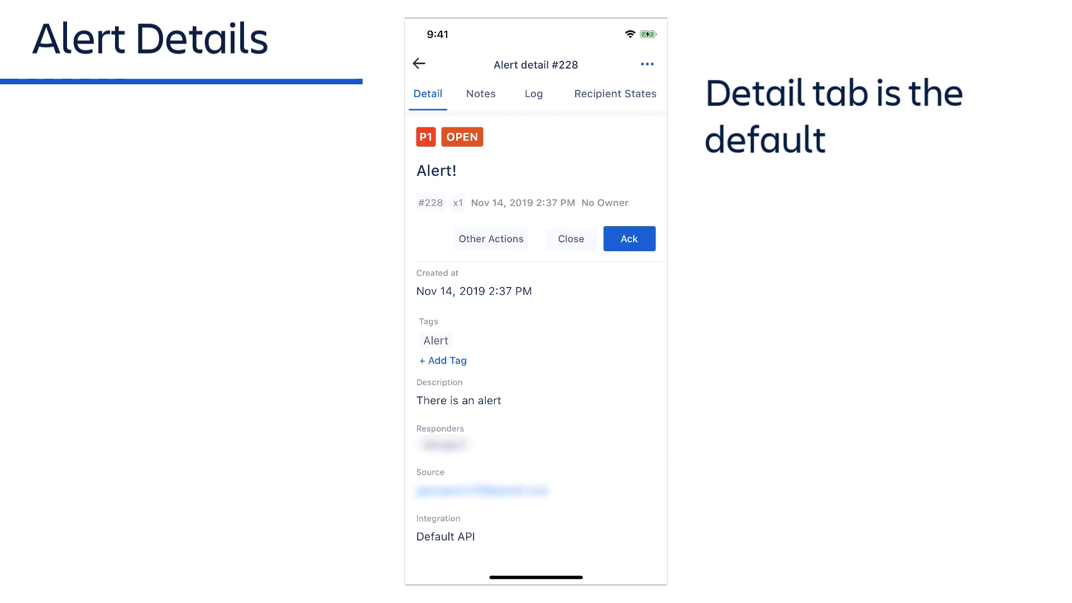
Step: Scroll alert #228's details down to Alias and Attachment, then bring up Other Actions
scroll(down, 3)
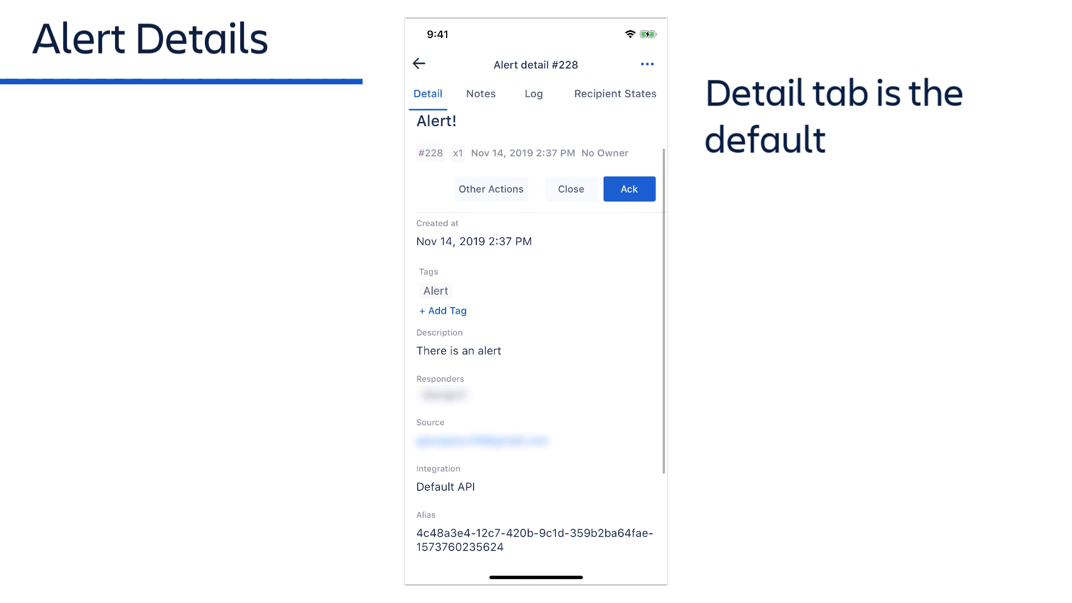
scroll(down, 3)
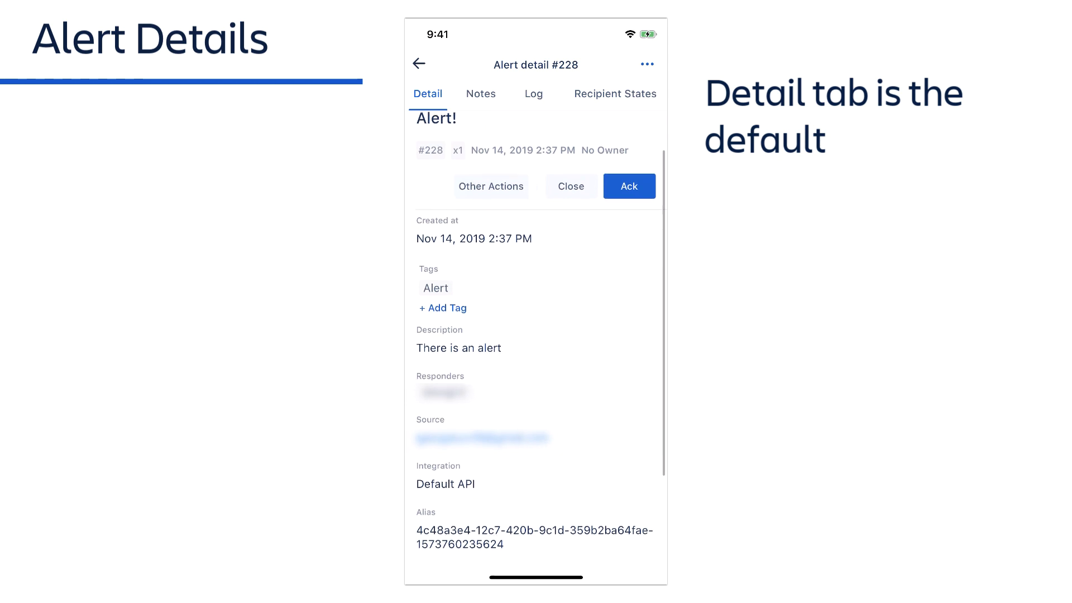
scroll(down, 3)
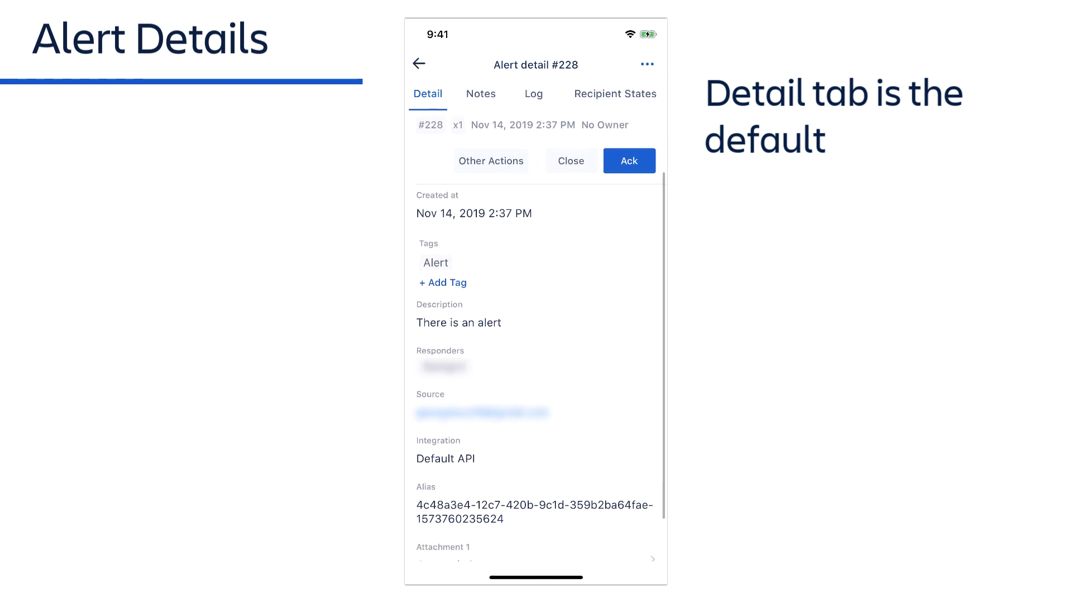
scroll(down, 3)
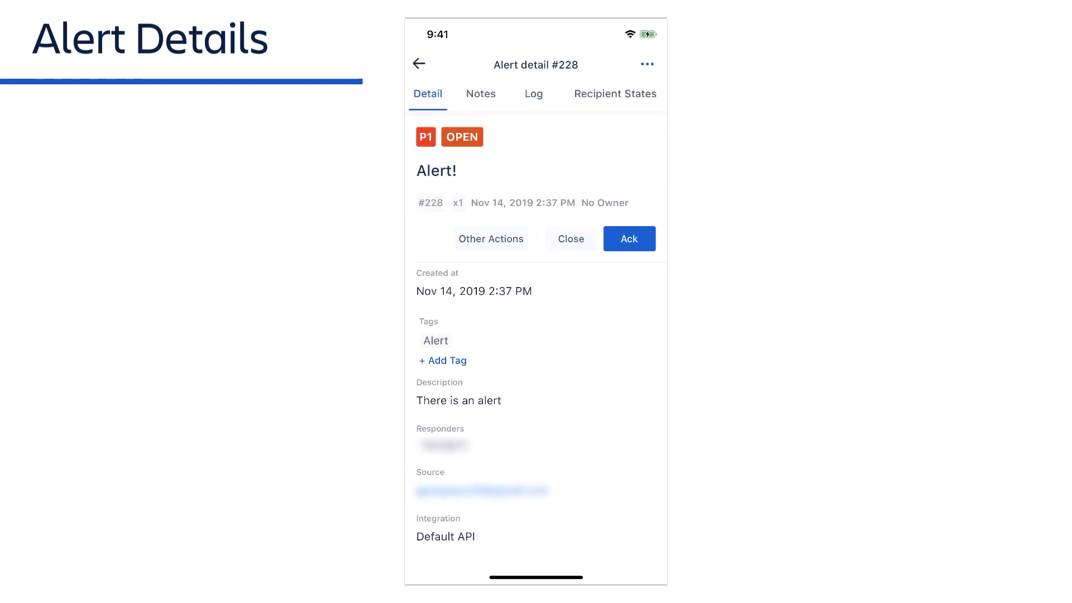
click(491, 239)
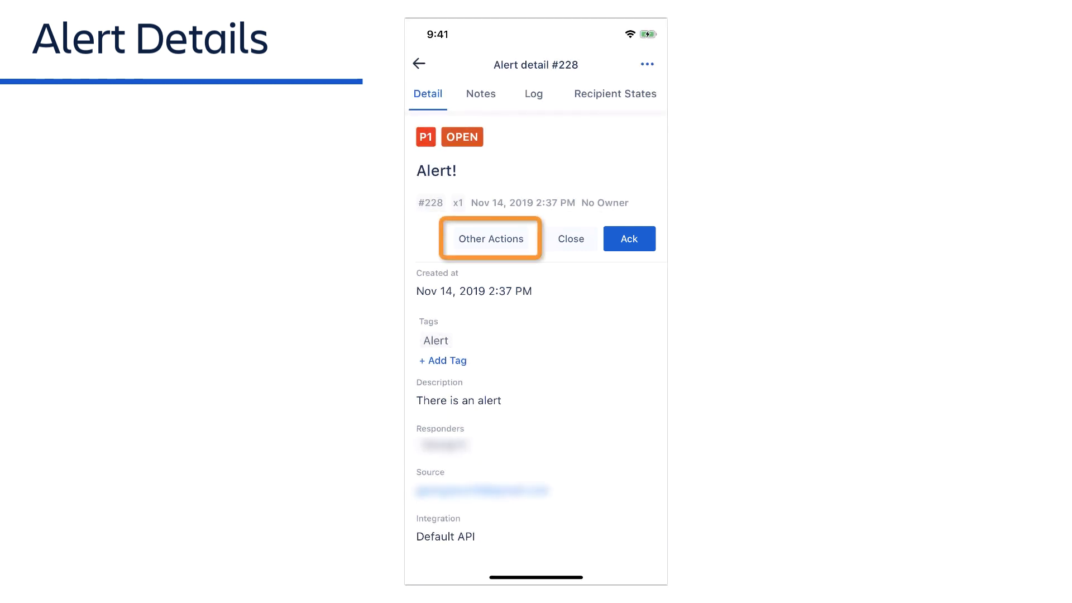
click(489, 239)
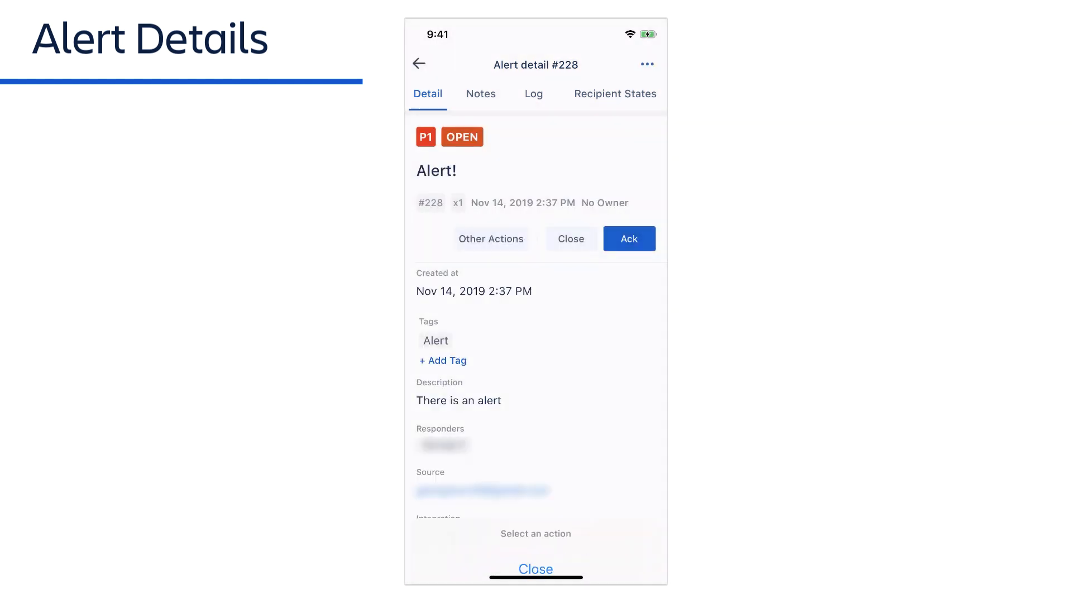
Step: Check alert #228's recipient states and notes, then go back to the dashboard
click(614, 94)
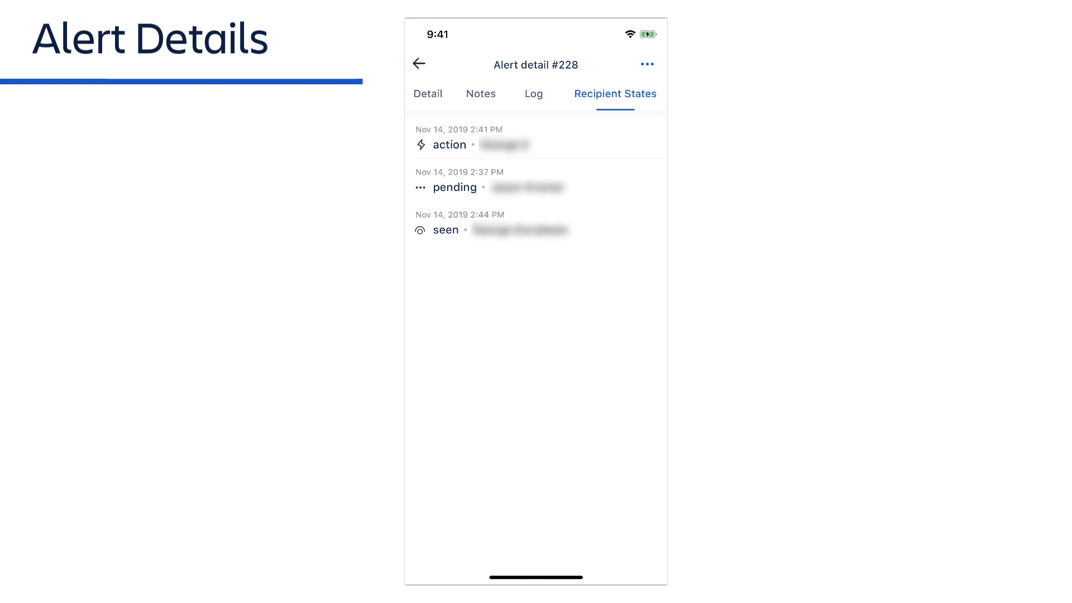
click(480, 94)
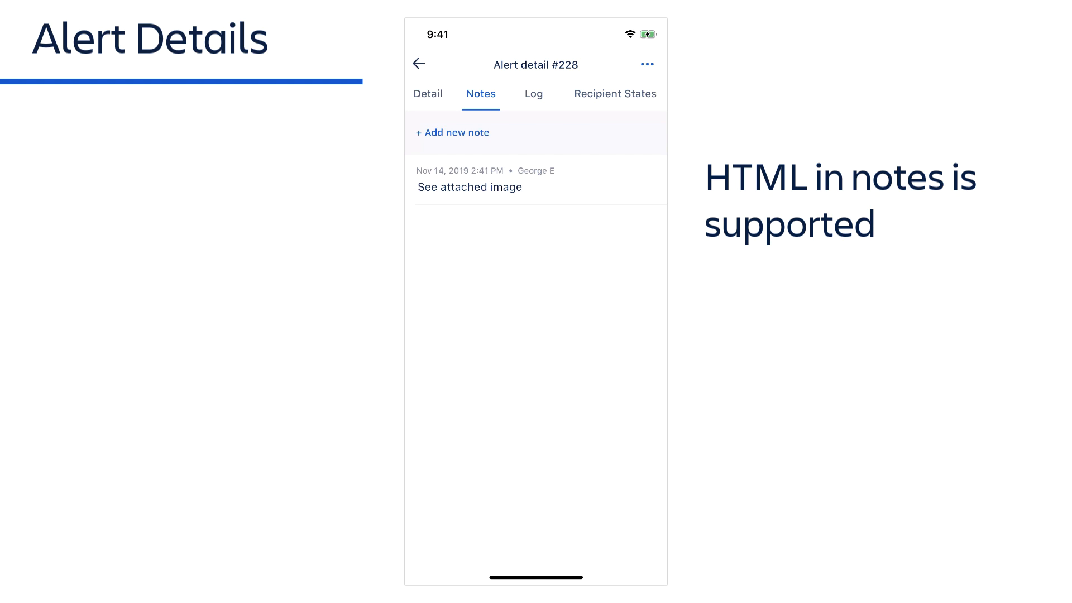
click(533, 93)
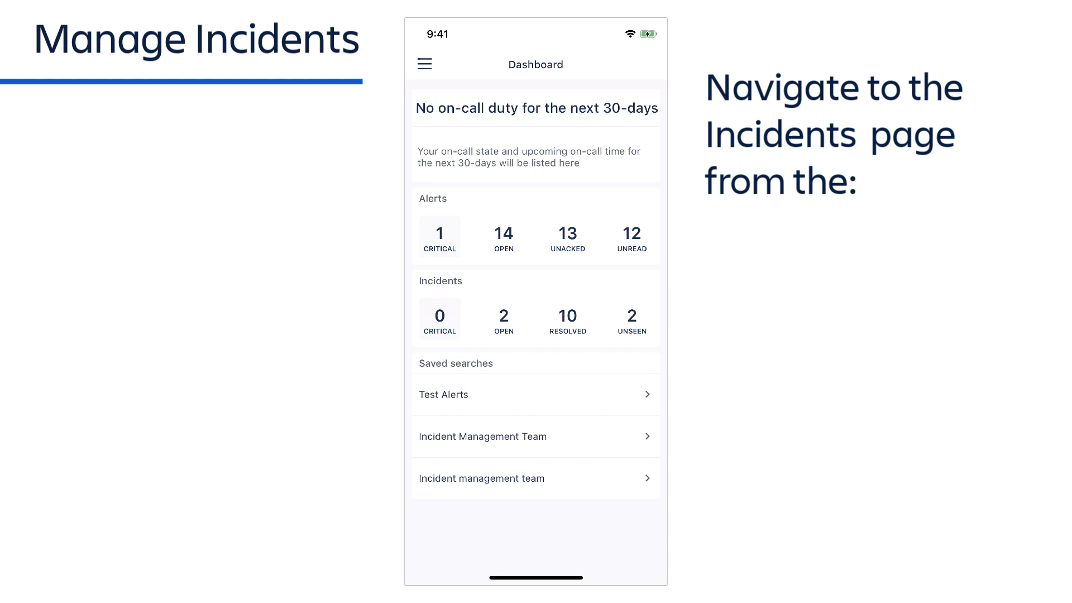
Step: Reach the Incidents list from the dashboard through the side menu
click(535, 318)
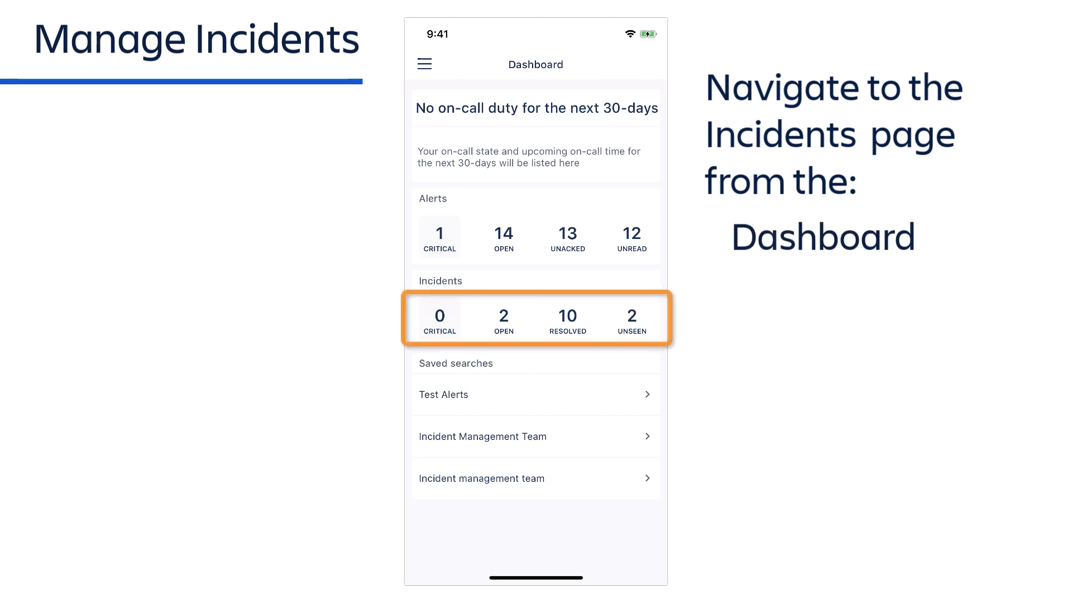
click(424, 64)
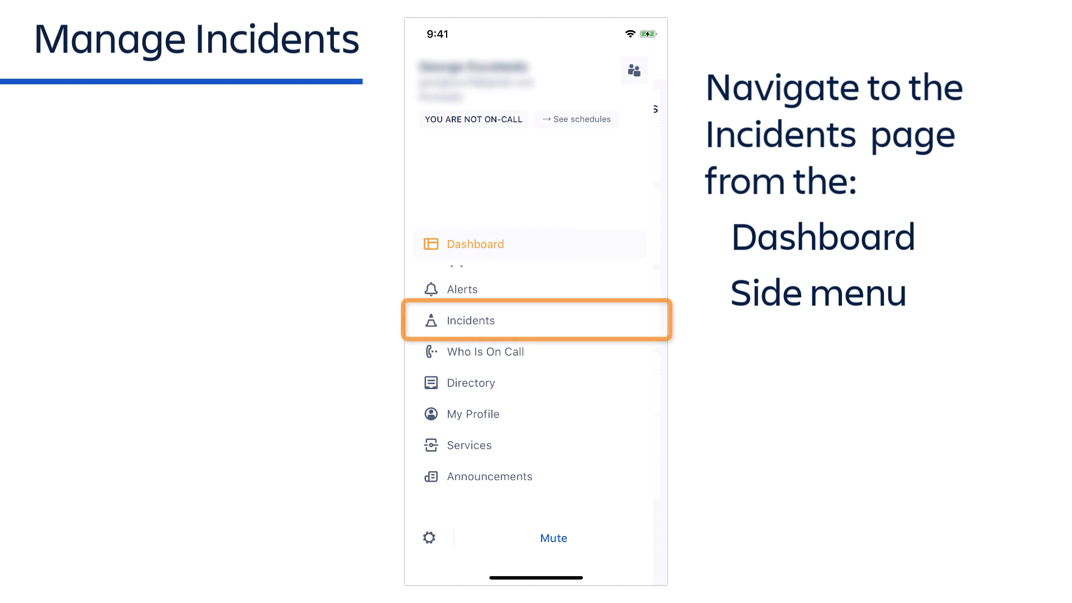
click(470, 320)
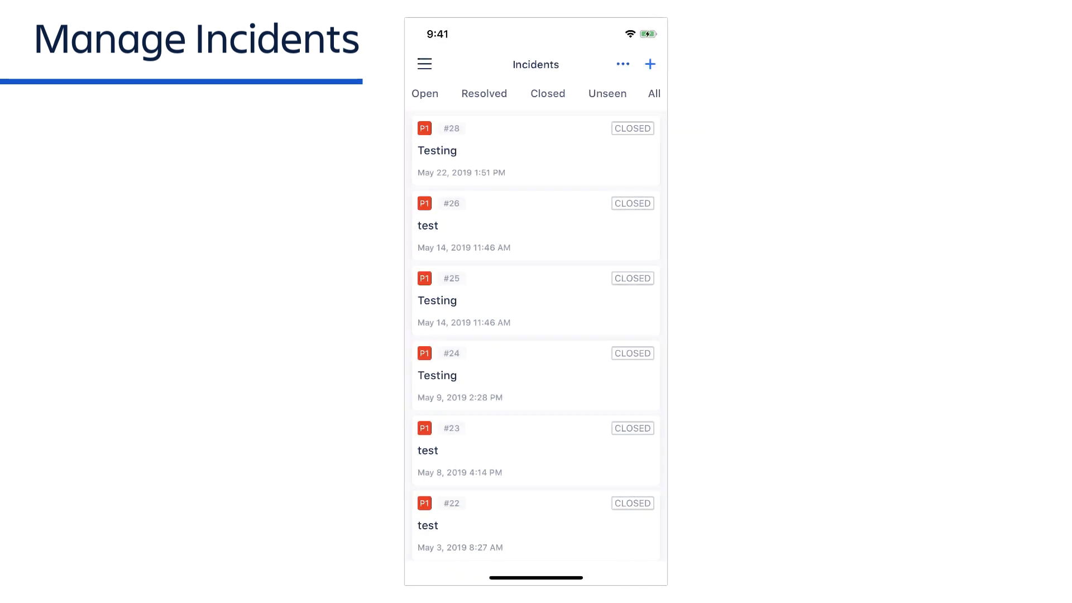
Step: Filter the incident list to Closed and scroll through the closed P3 incidents, newest first
click(547, 94)
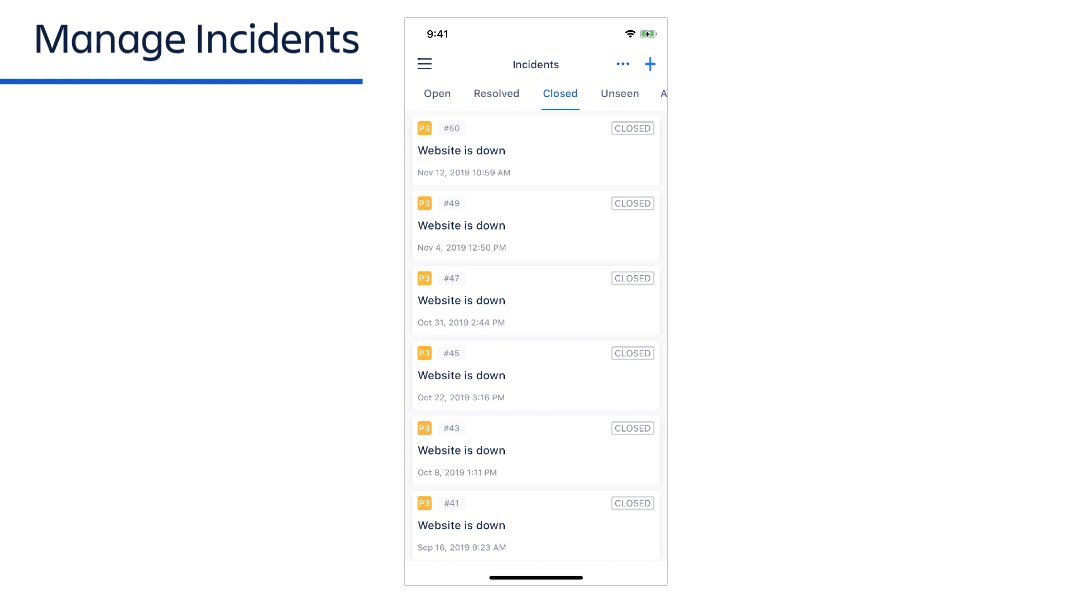
scroll(down, 3)
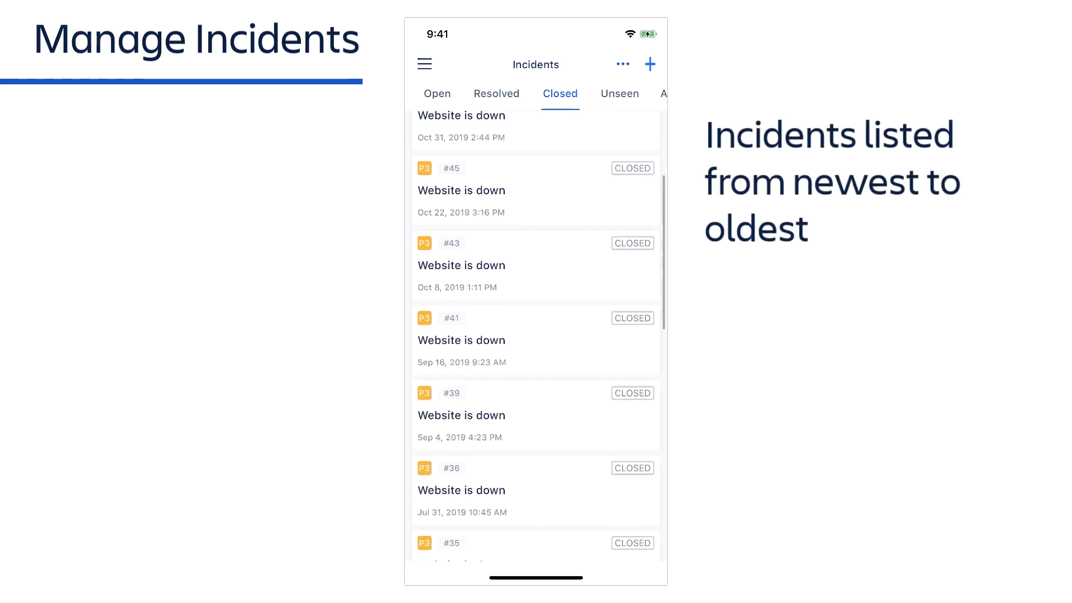
scroll(down, 3)
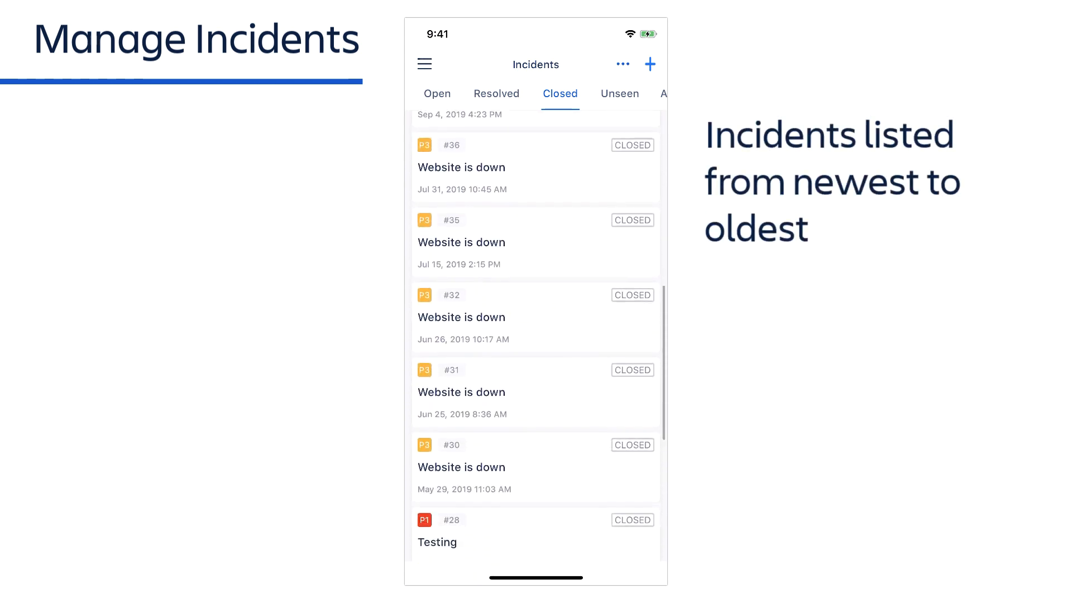
scroll(up, 3)
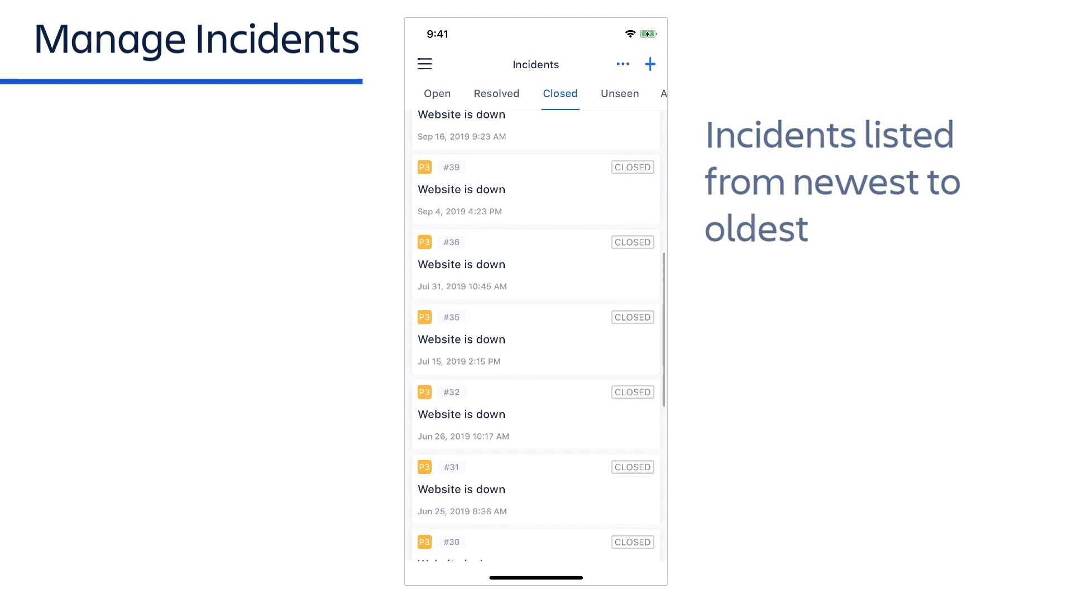
scroll(down, 3)
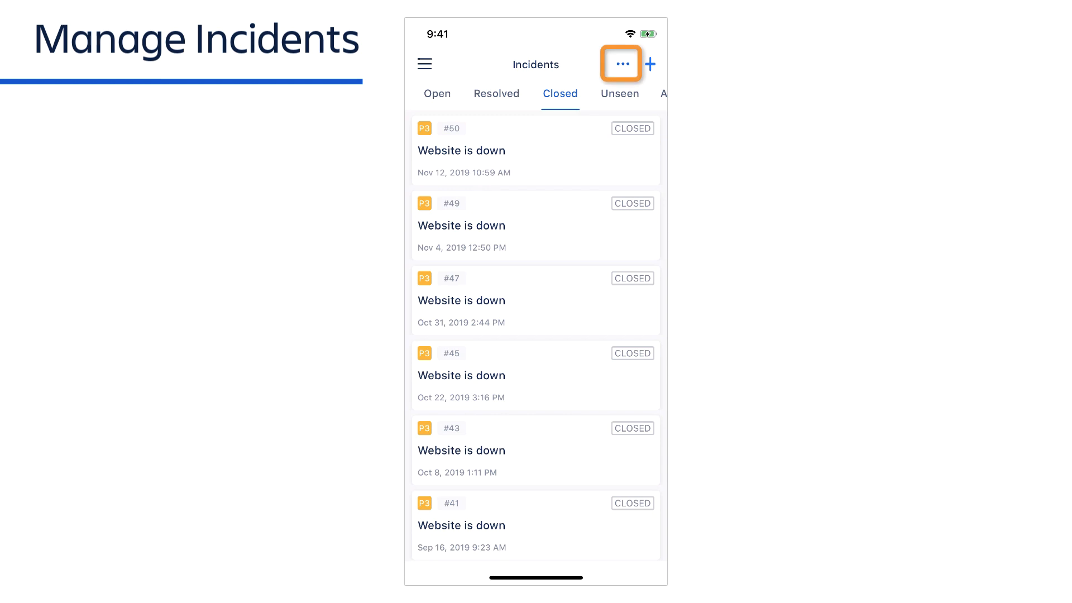
Step: Apply the Incident management team saved search (no results), then return to the Open incidents list
click(620, 64)
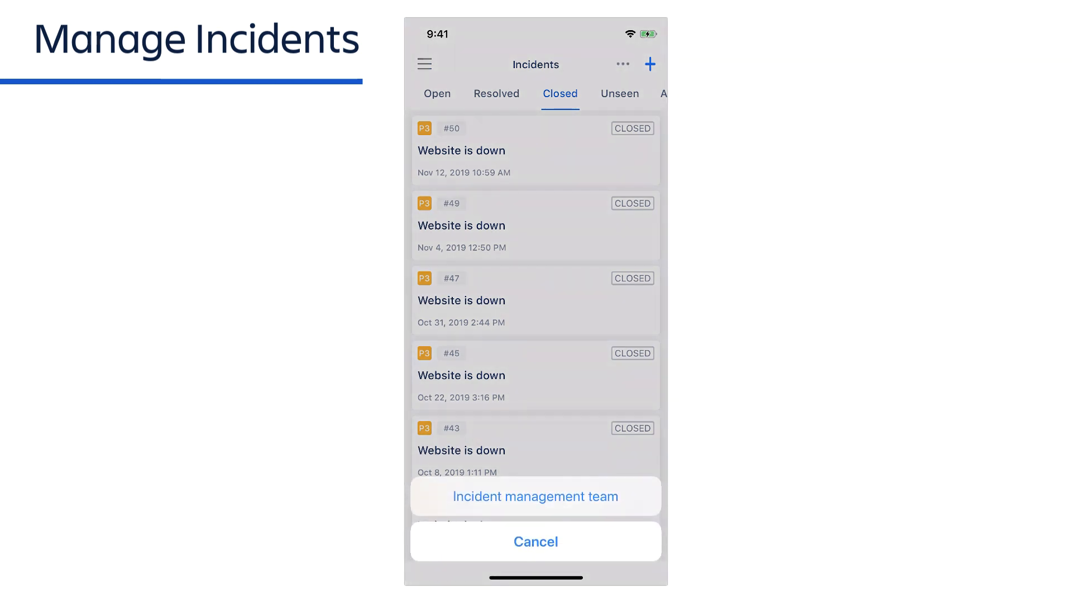
click(535, 496)
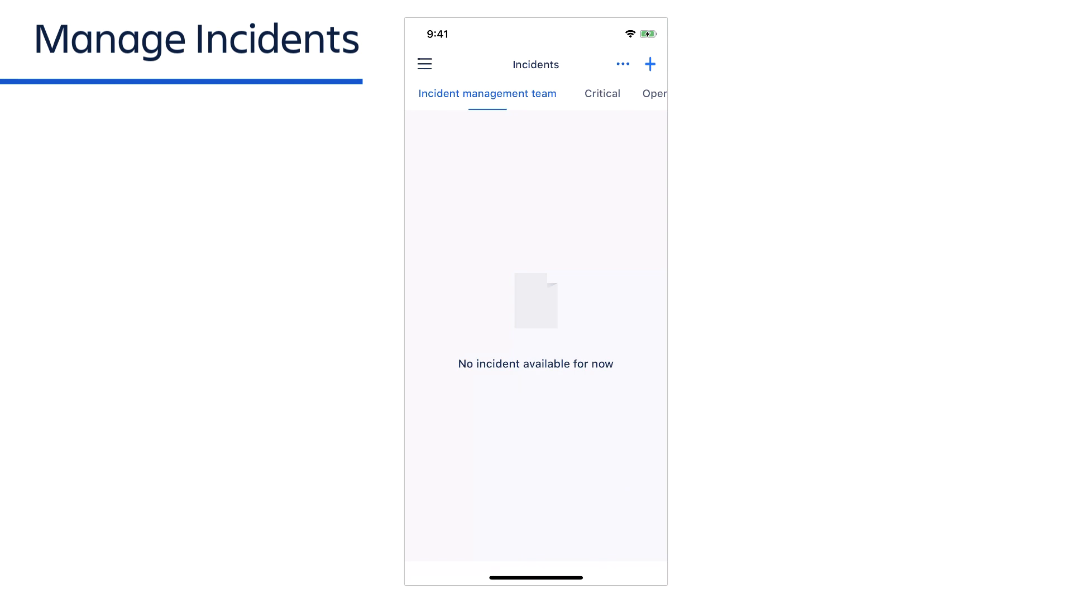
click(425, 94)
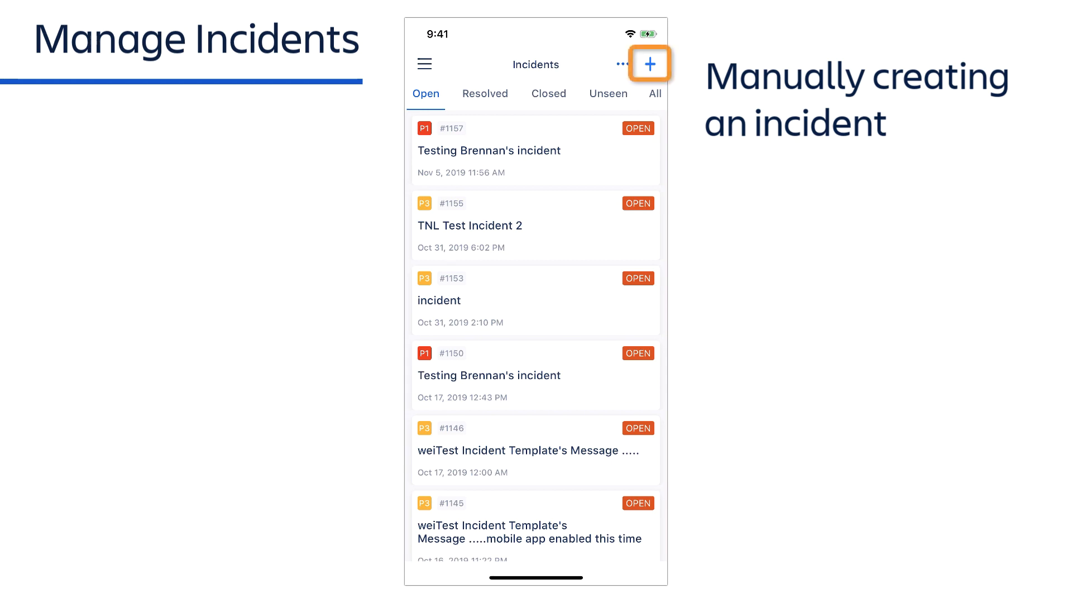
Step: Create a manual Website is down incident using the P1 Website is down conference bridge, landing on #63's details
click(648, 63)
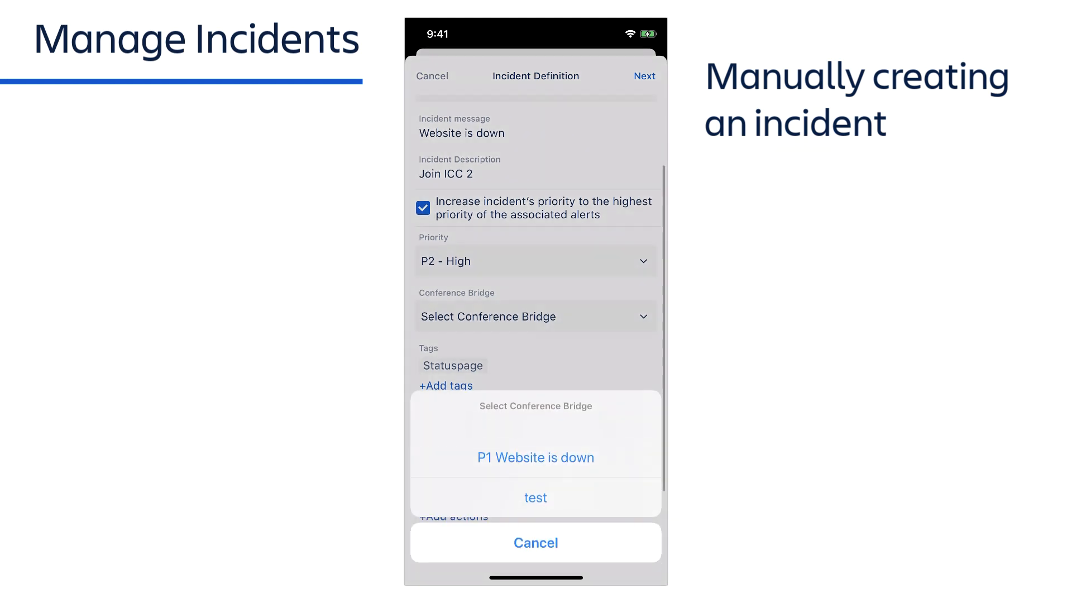
click(534, 458)
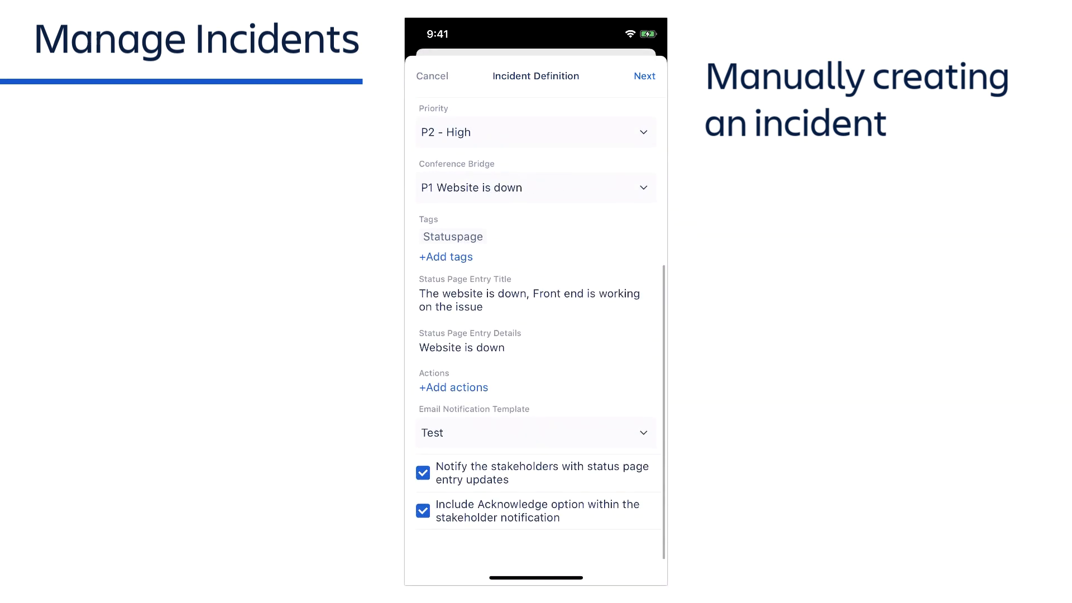
click(643, 76)
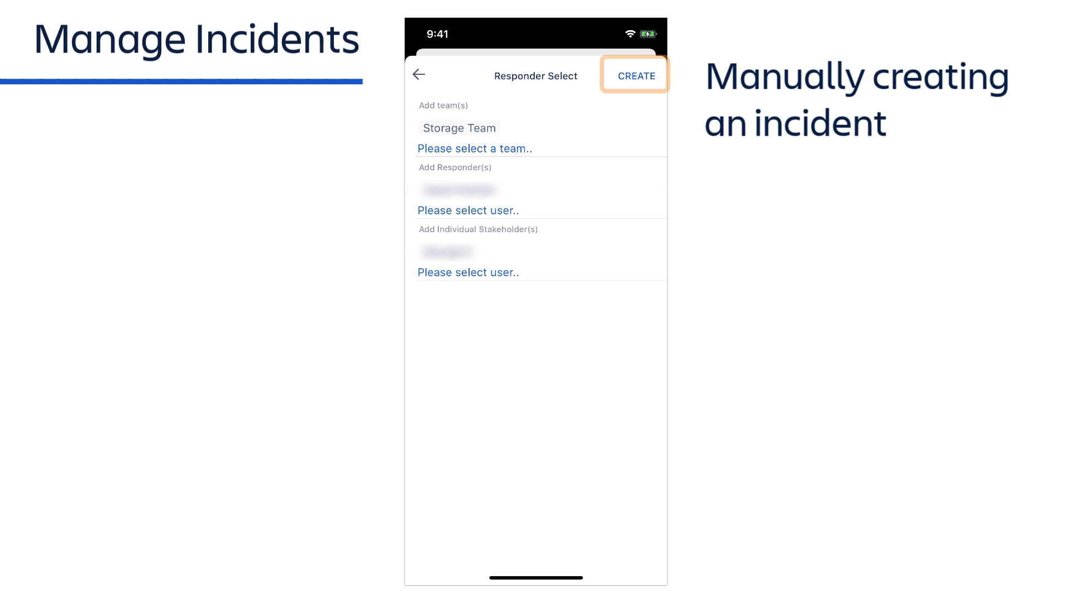
click(634, 75)
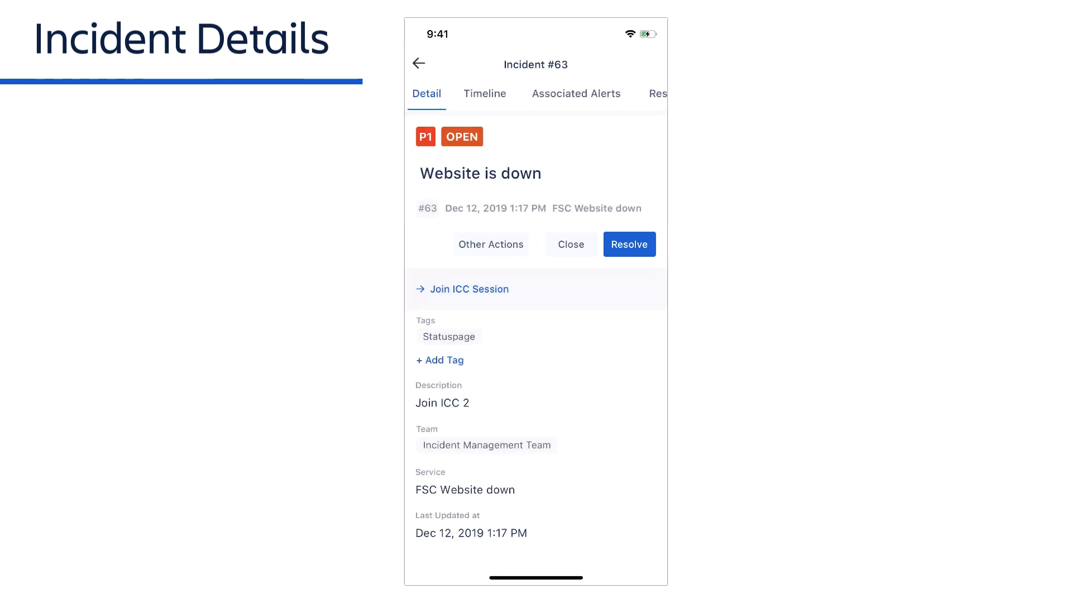
Step: Switch incident #63's detail view to its Timeline of responder and opening events
click(491, 244)
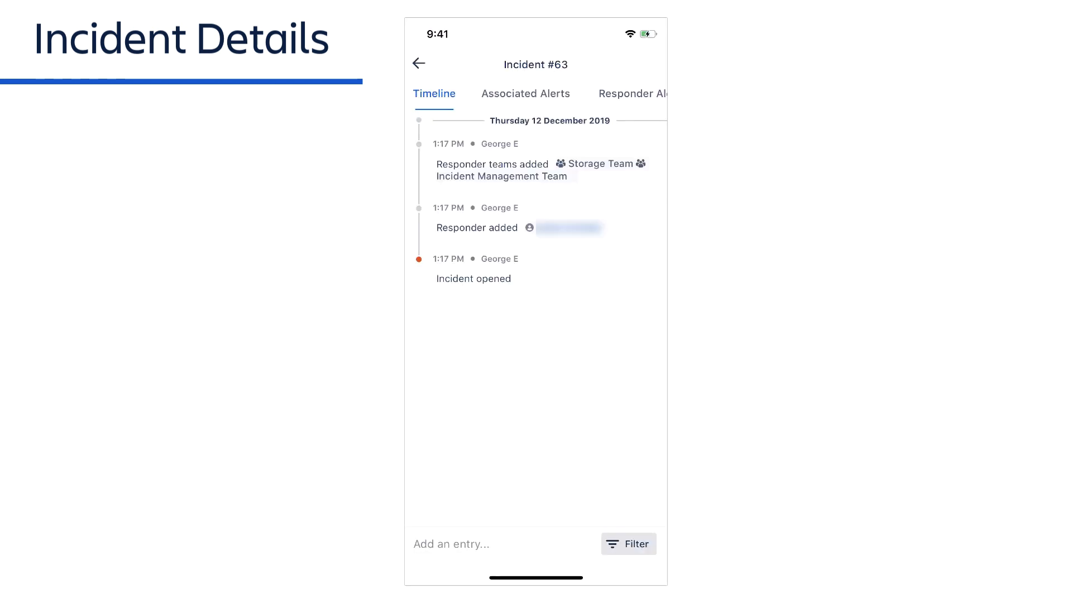
click(451, 544)
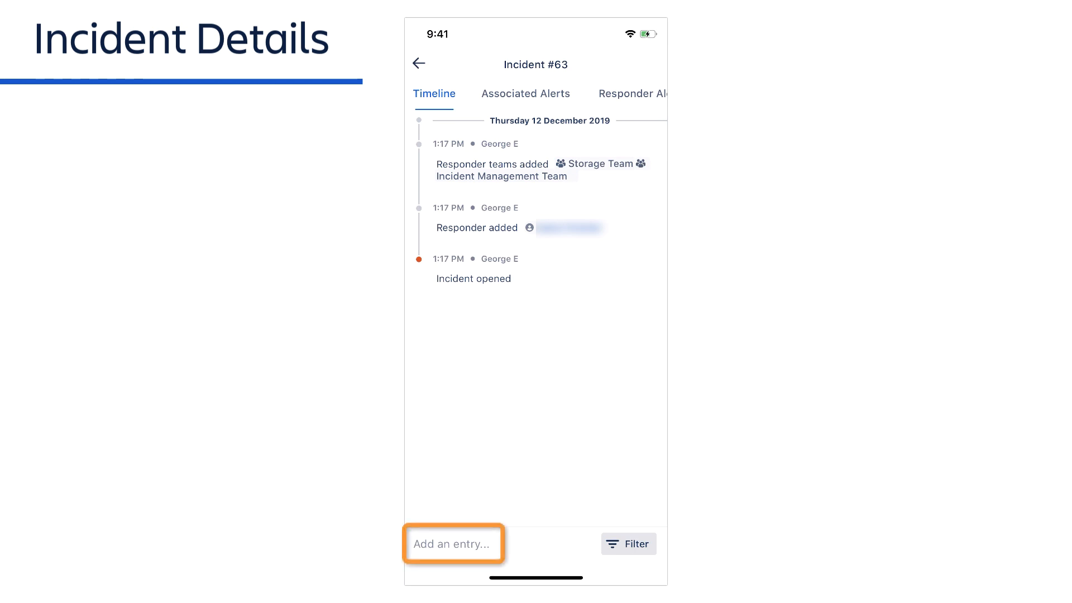
Step: Add a handling note to incident #63's timeline, then edit and save it so it shows as edited
click(453, 544)
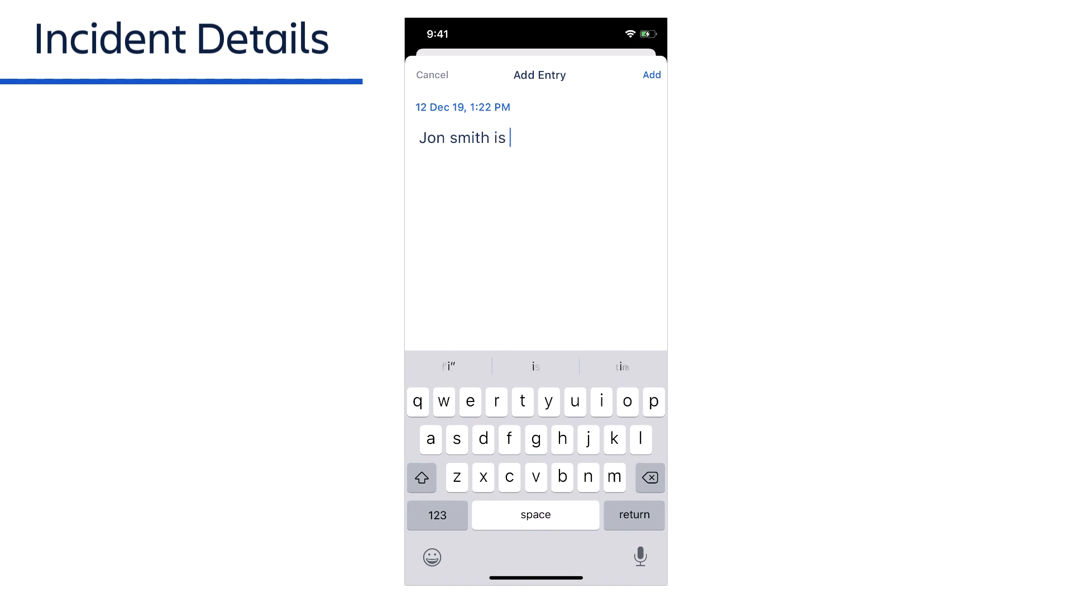
click(649, 75)
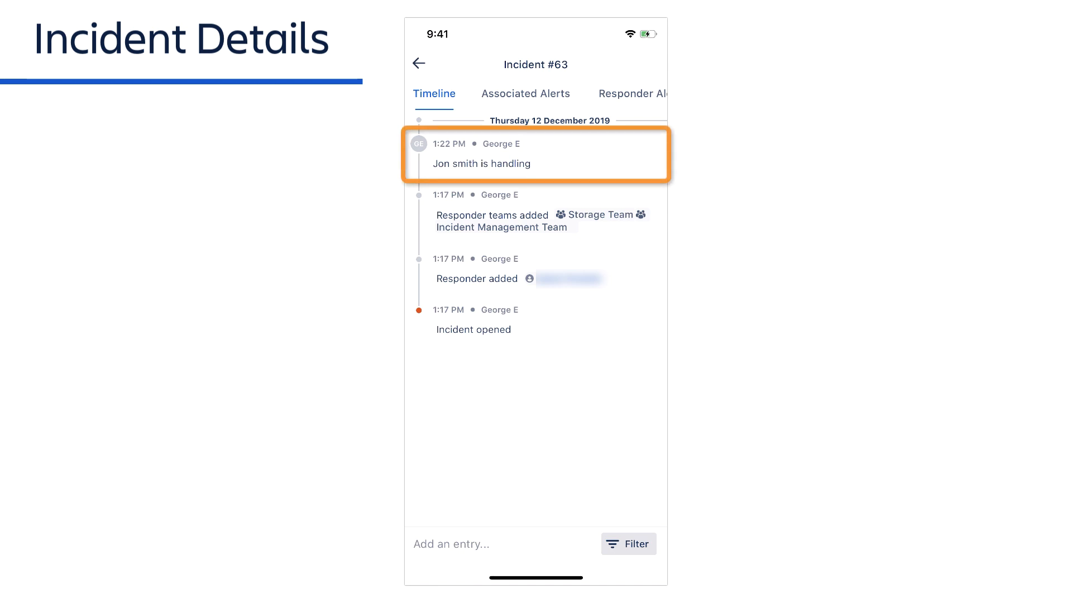
click(535, 155)
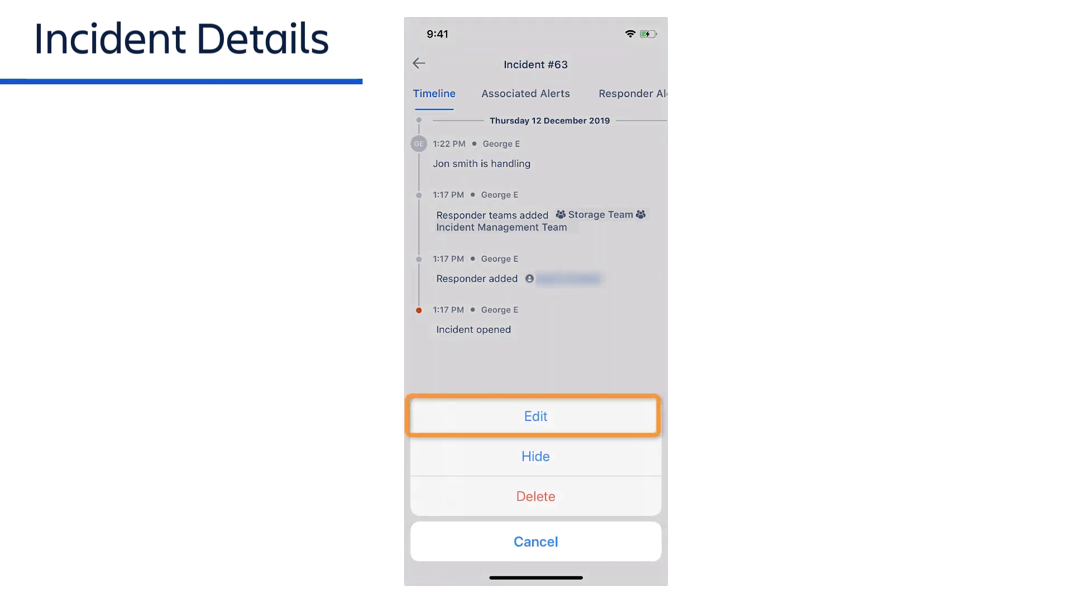
click(535, 416)
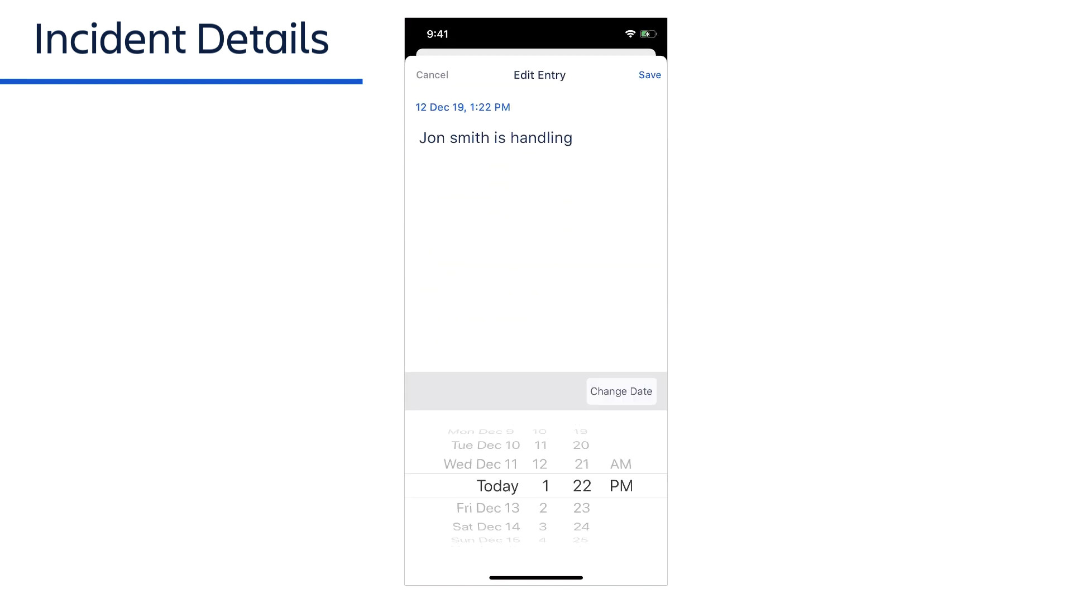
click(647, 75)
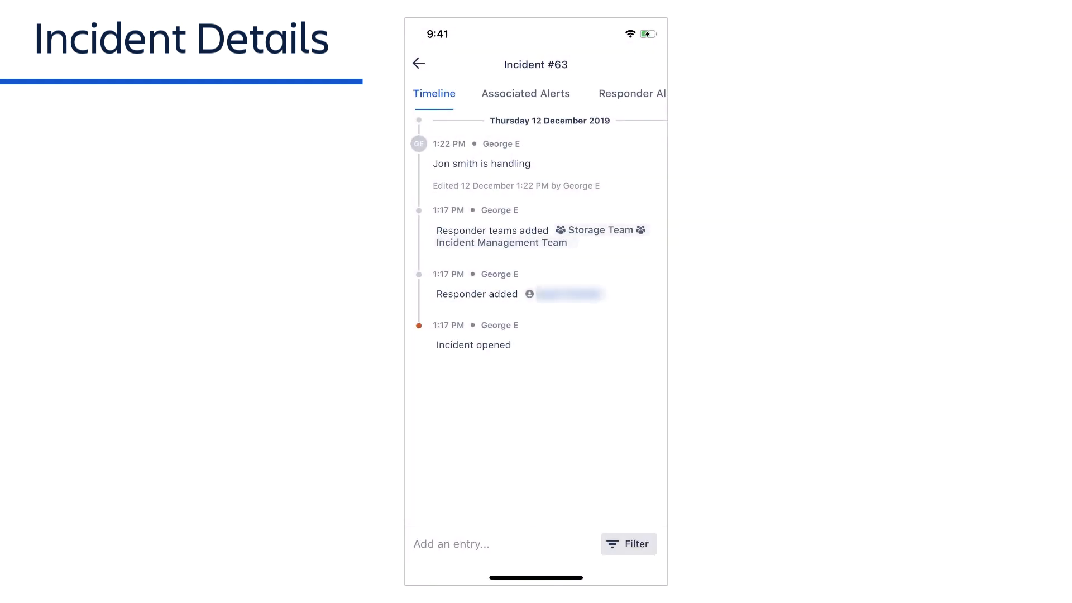
Step: Toggle the timeline Filter, then hide the Responder added entry from incident #63's timeline
click(627, 543)
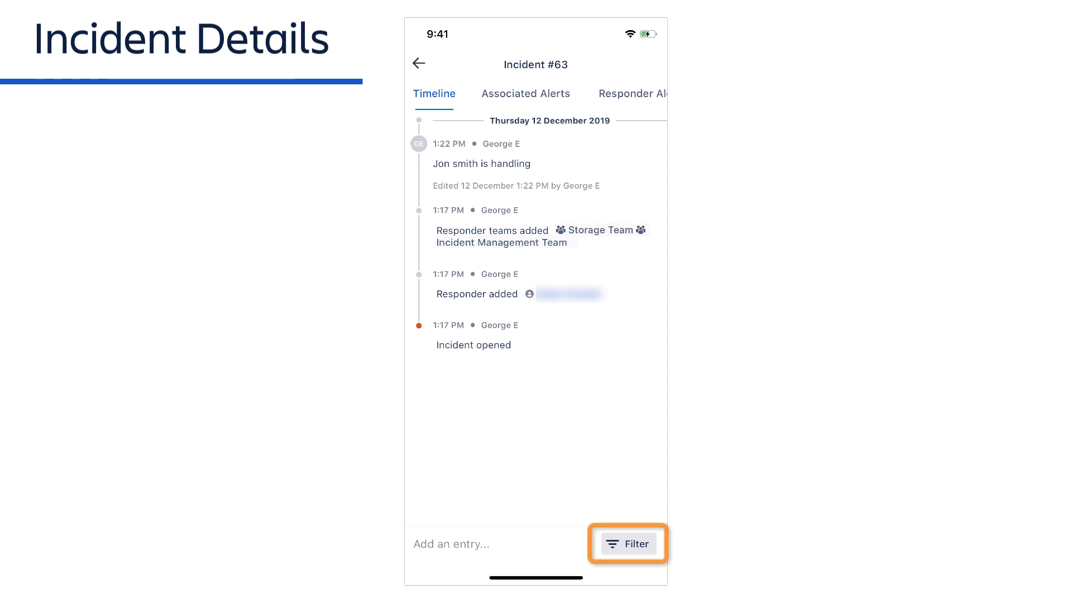
click(627, 544)
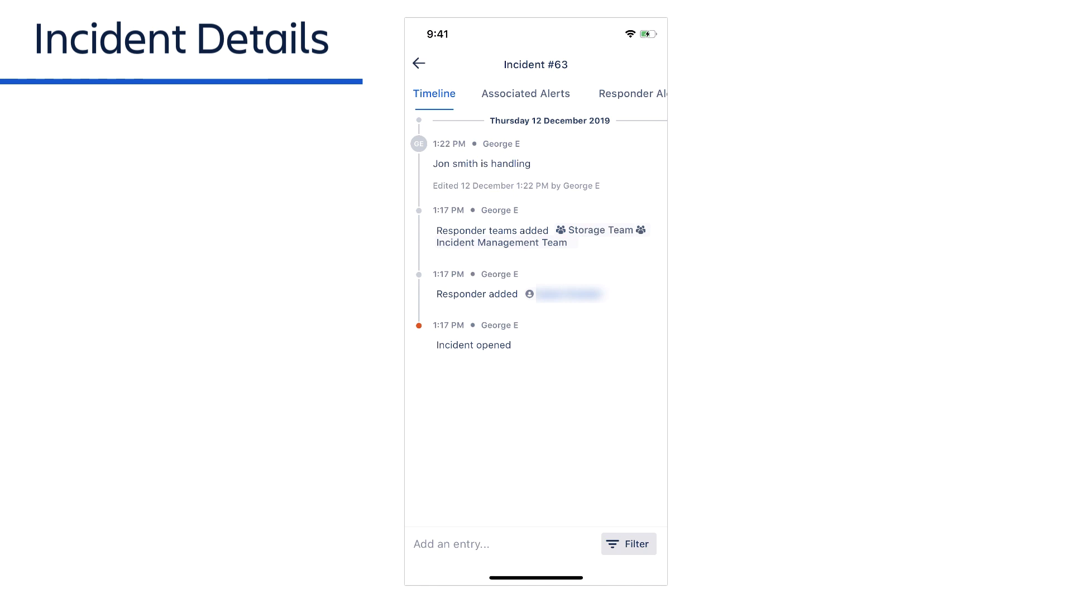
click(534, 284)
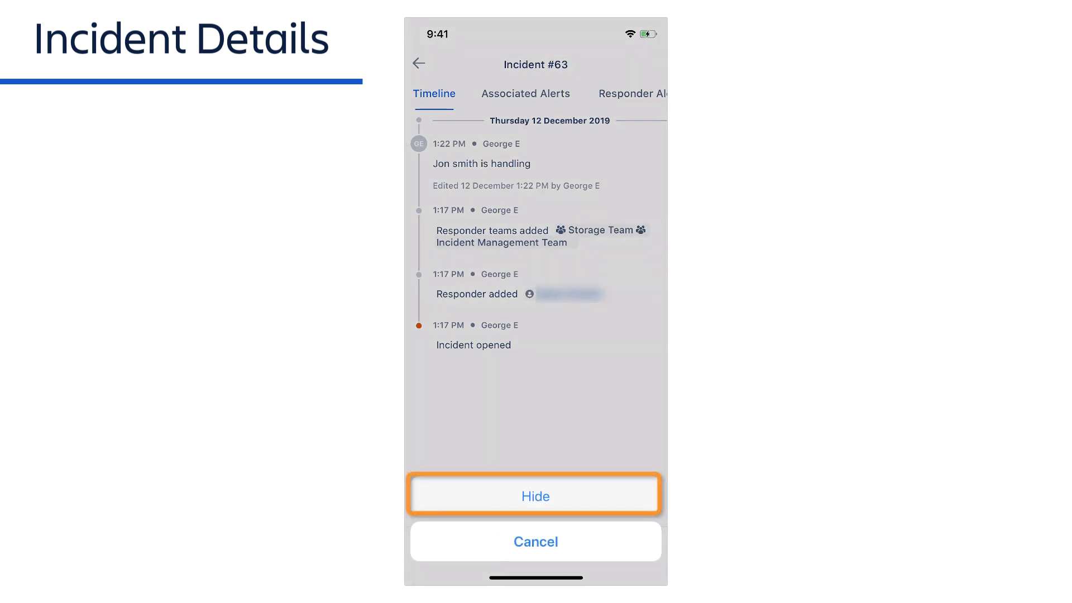
click(535, 496)
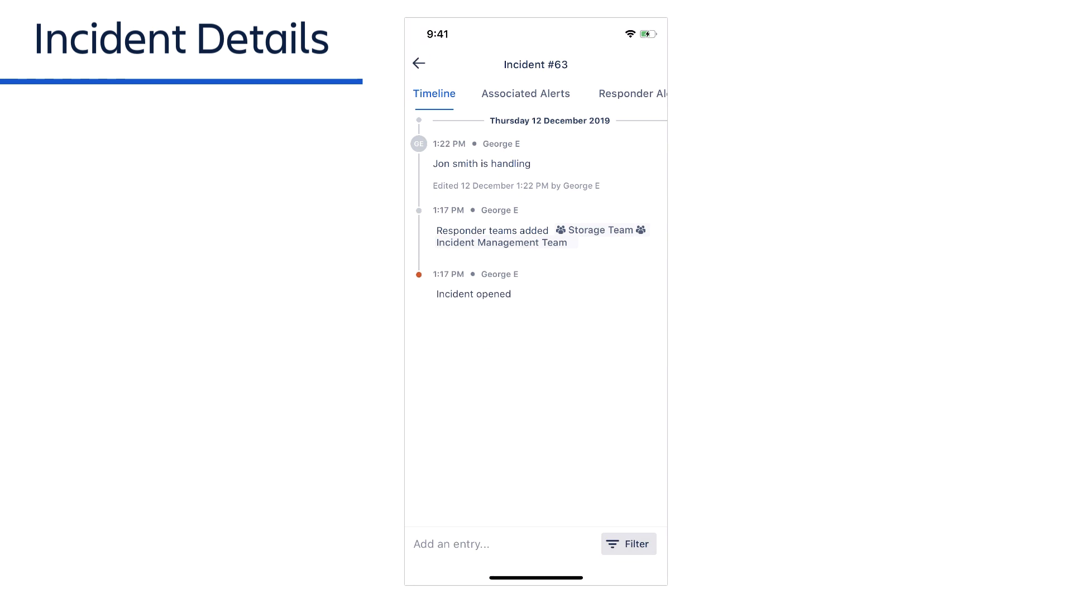